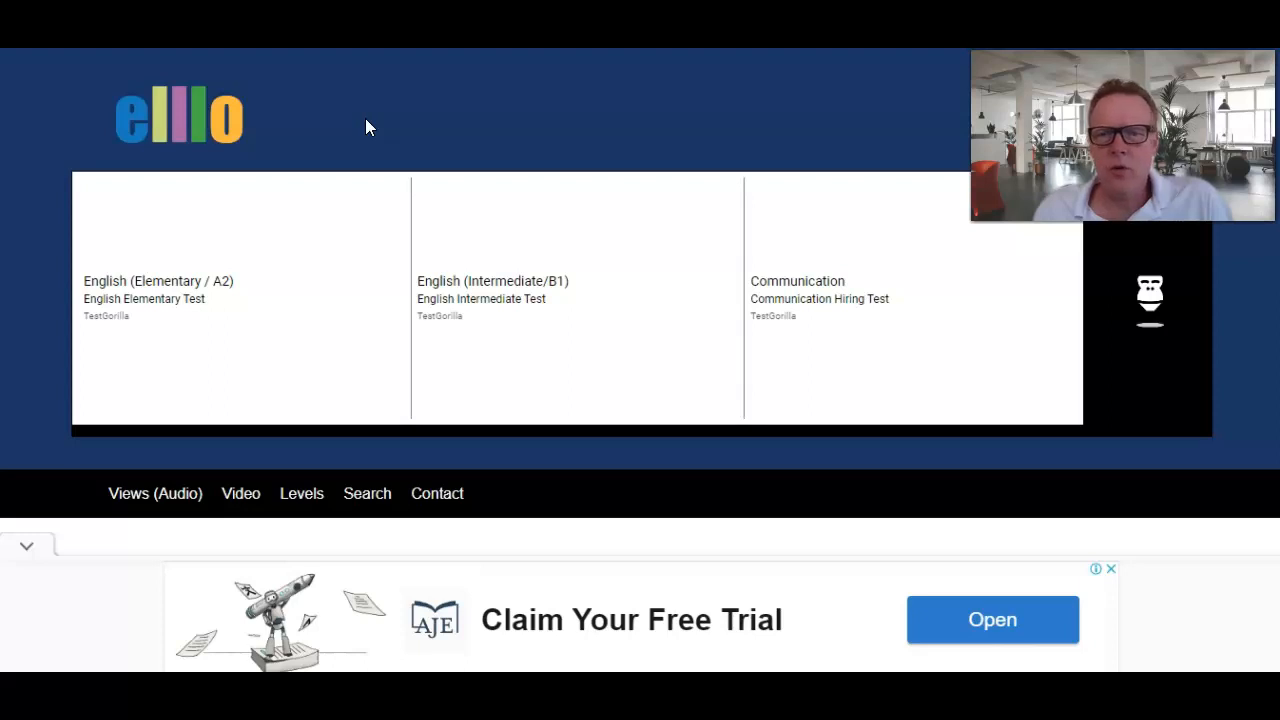
# - Scroll the elllo.org home page through the lesson library until a full-screen ad appears
pyautogui.scroll(-3)
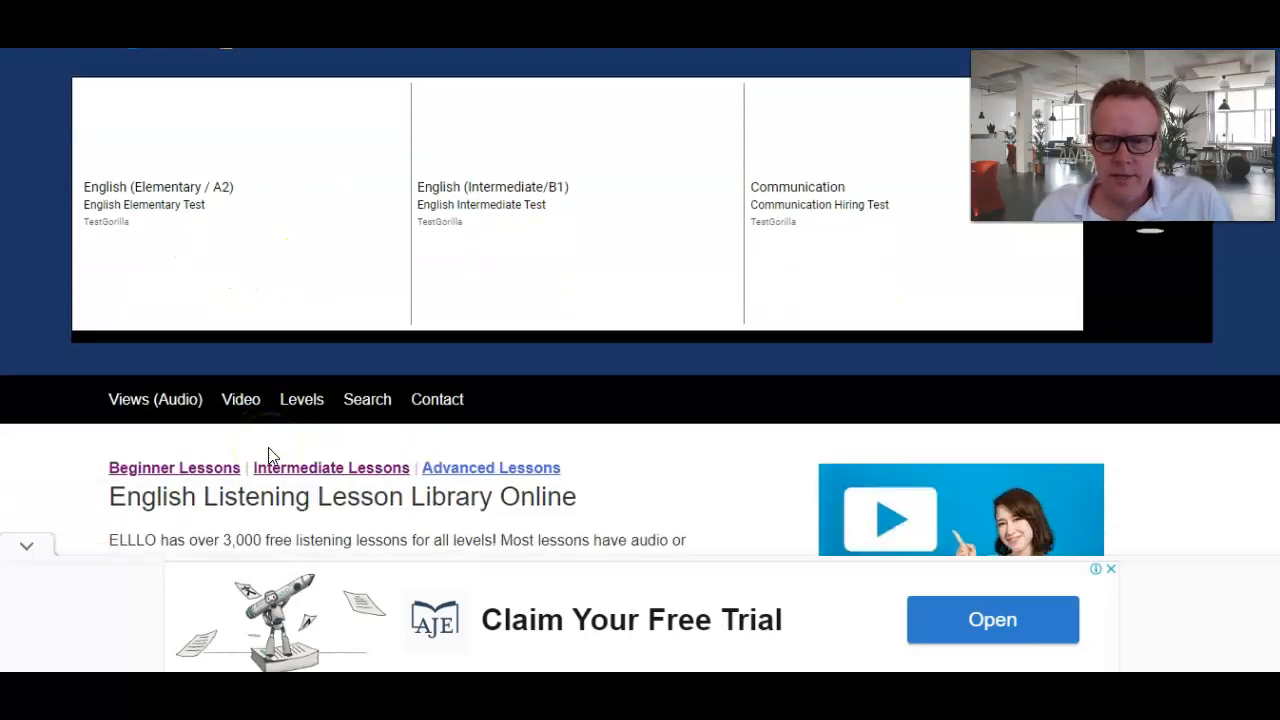
pyautogui.scroll(-3)
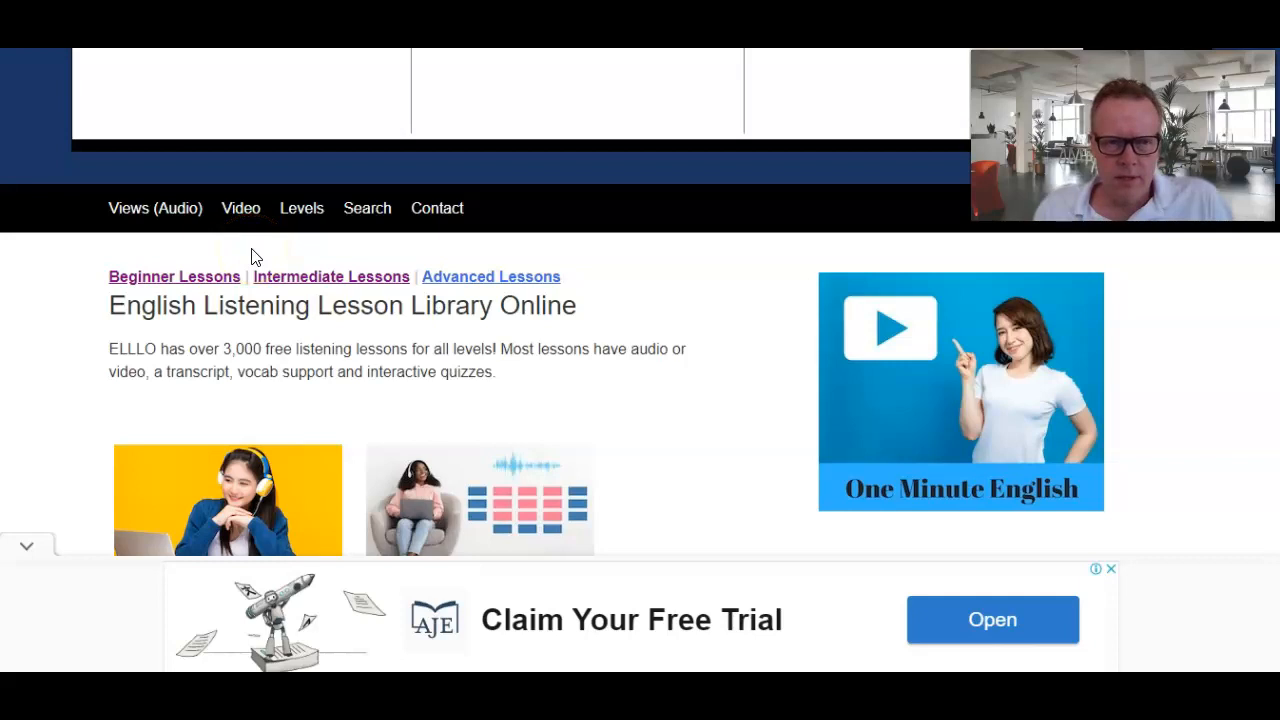
pyautogui.scroll(-3)
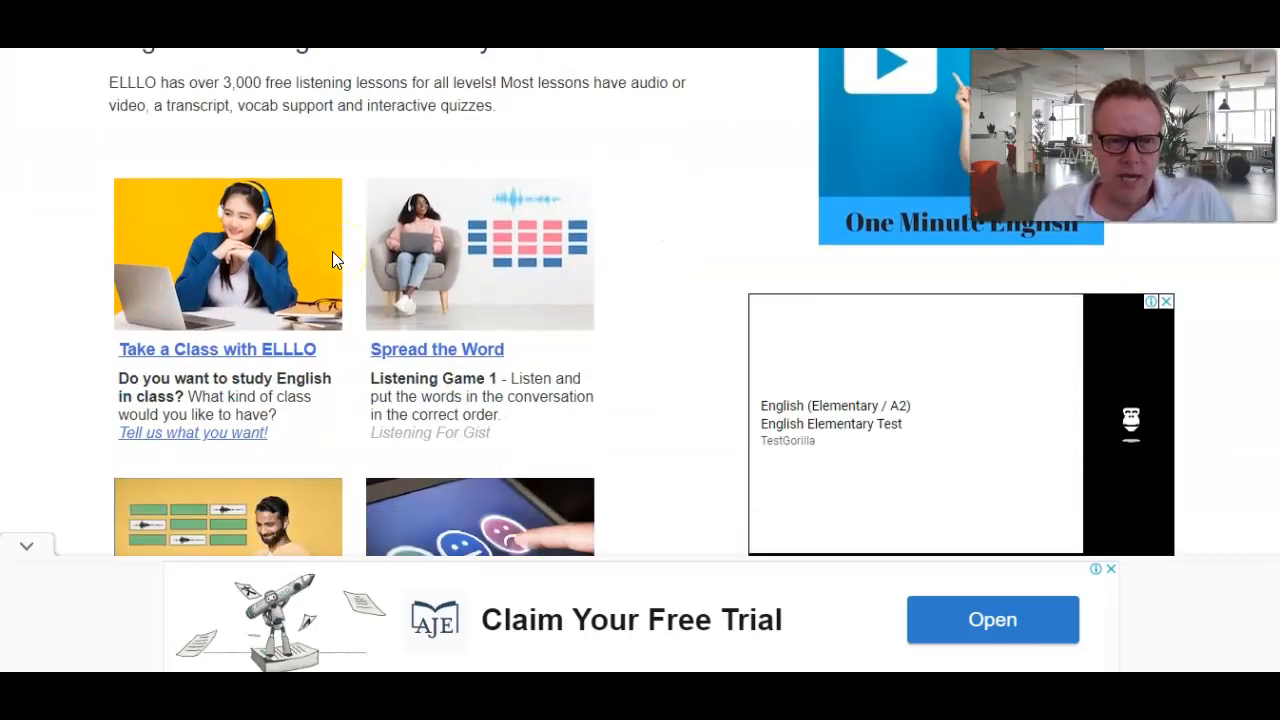
pyautogui.scroll(-3)
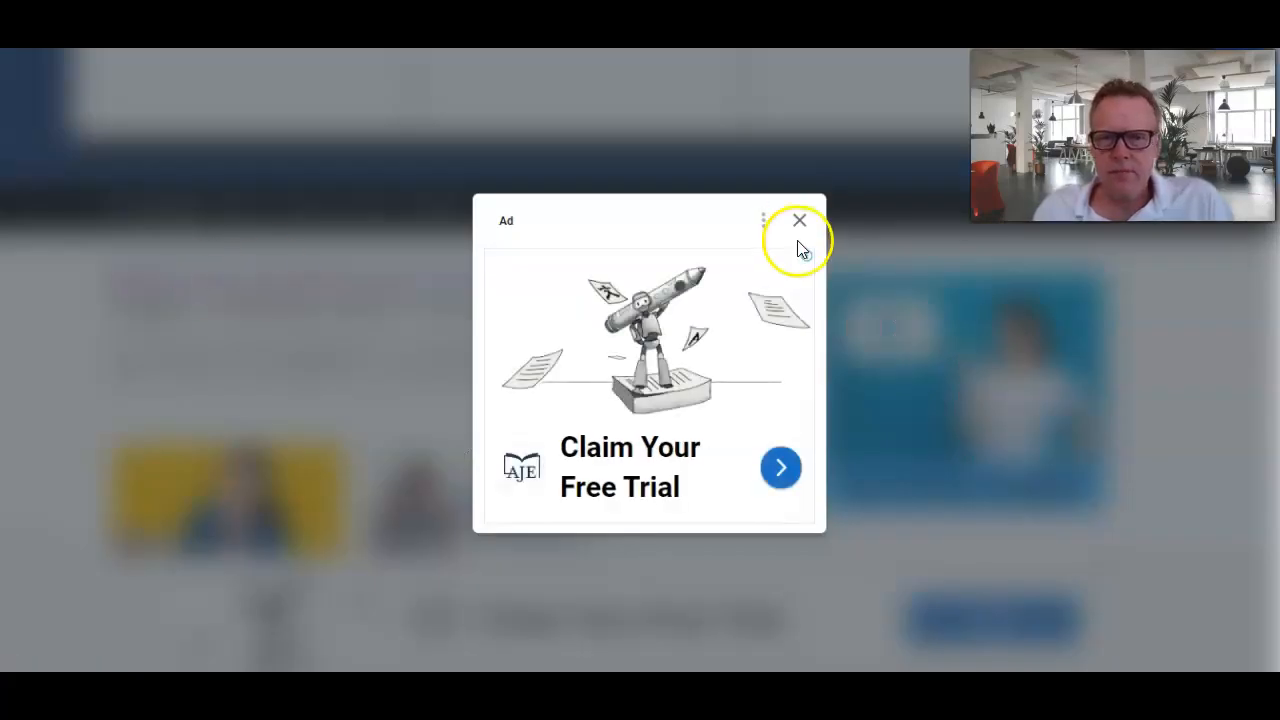
# - Close the interstitial ad and scroll down the Beginner Listening Lessons - A2 list
pyautogui.click(799, 219)
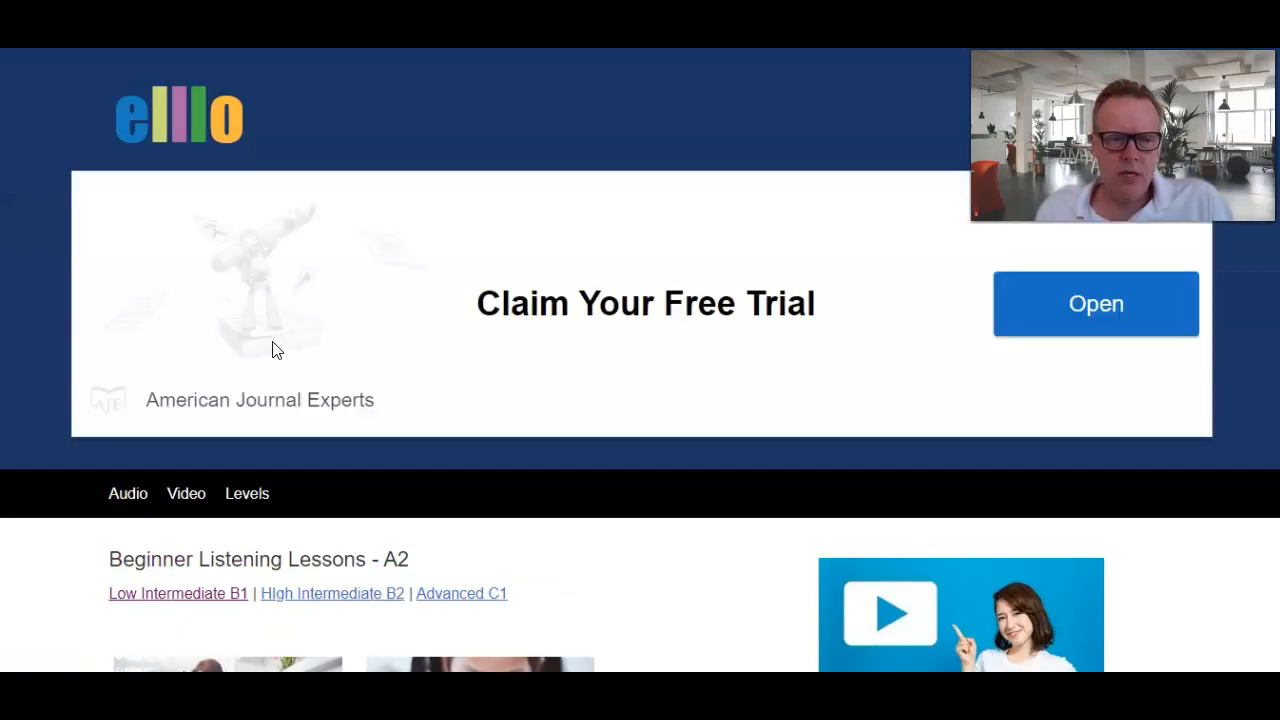
pyautogui.scroll(-3)
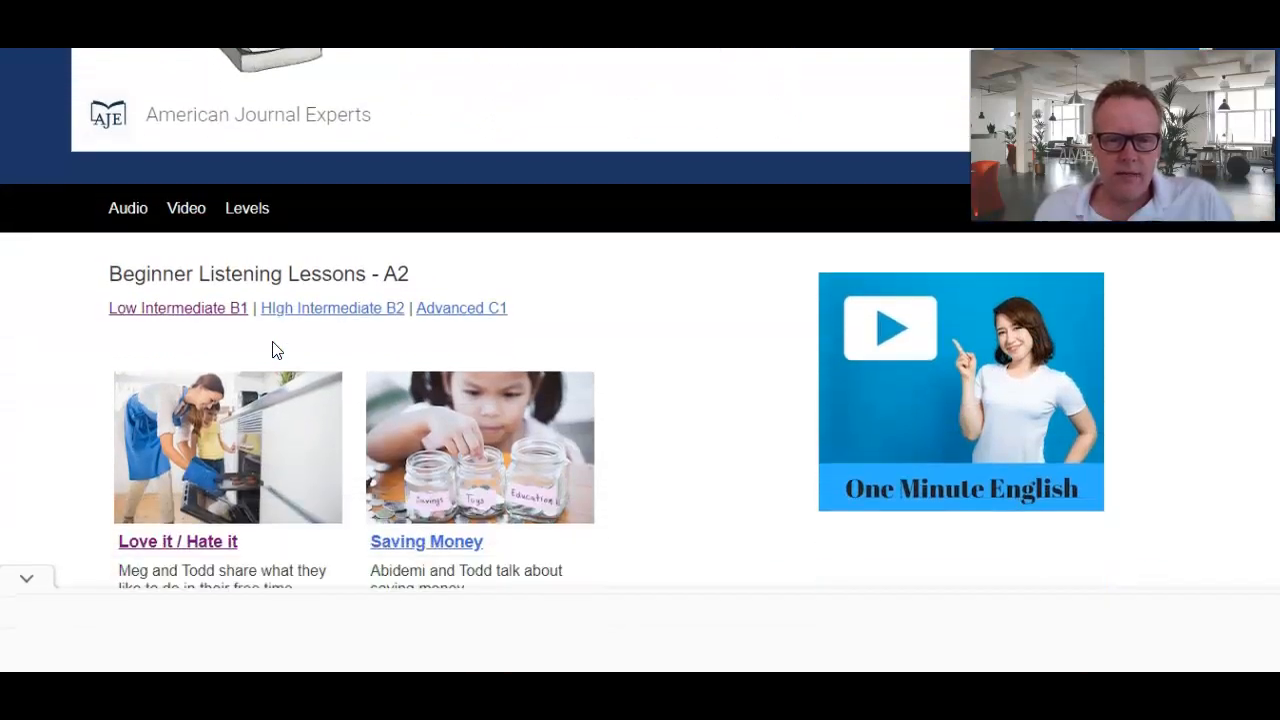
pyautogui.scroll(-3)
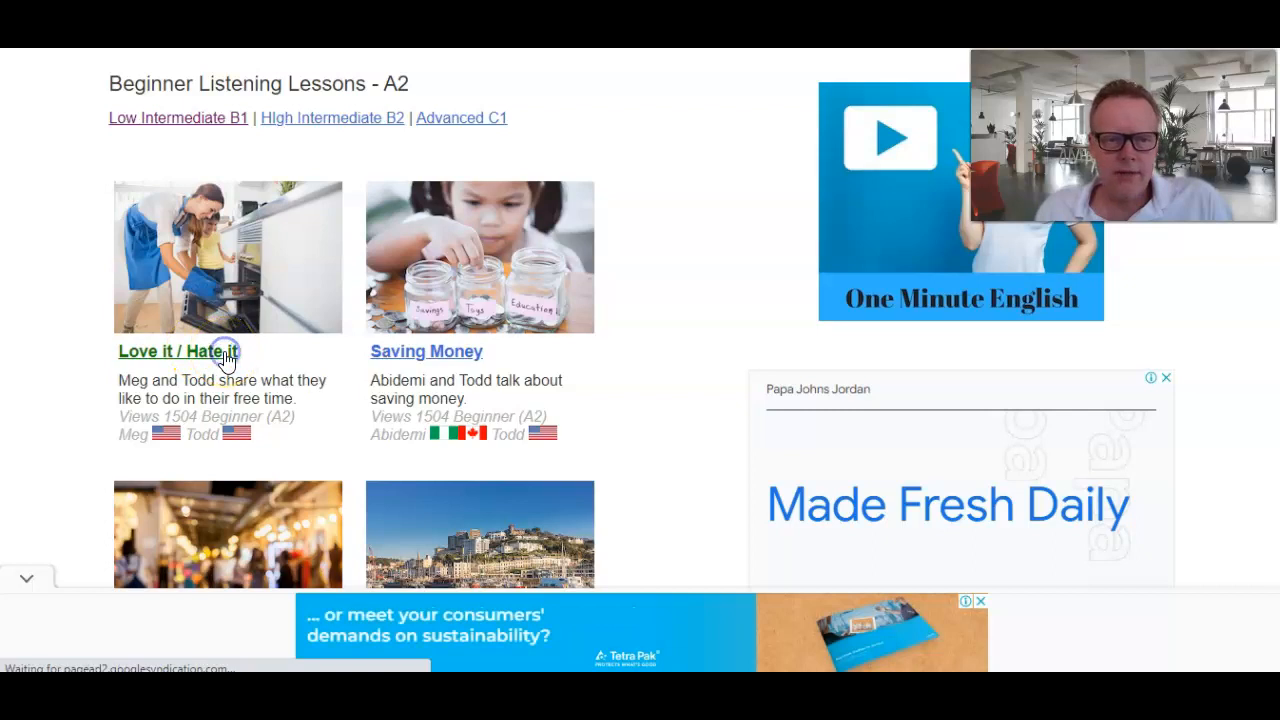
# - Open the 'Love it / Hate it' lesson and start its video
pyautogui.click(180, 351)
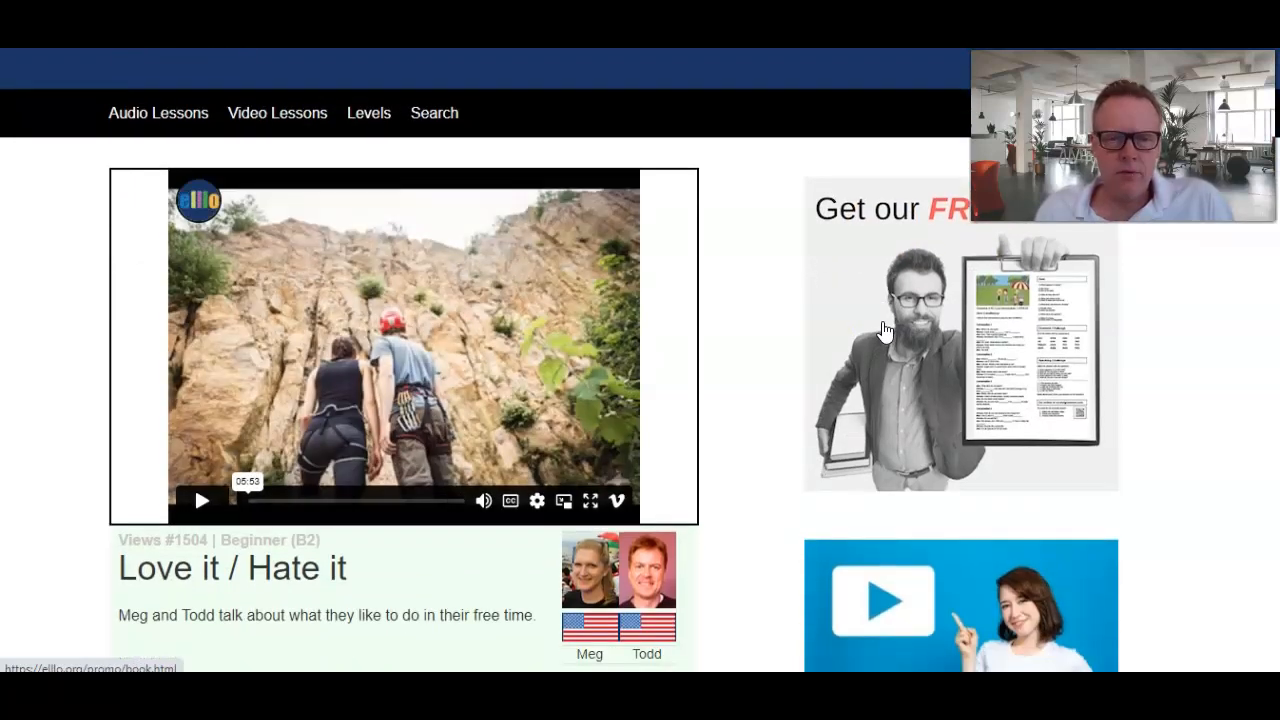
pyautogui.click(201, 500)
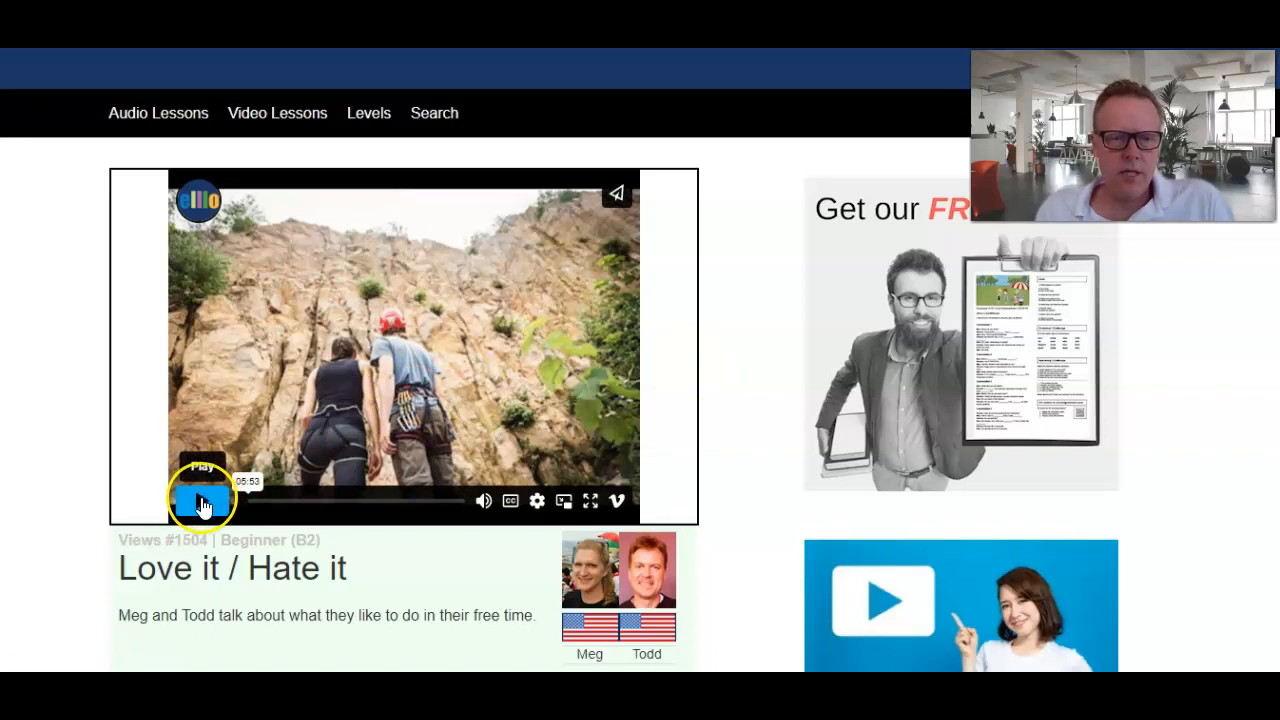
pyautogui.click(201, 500)
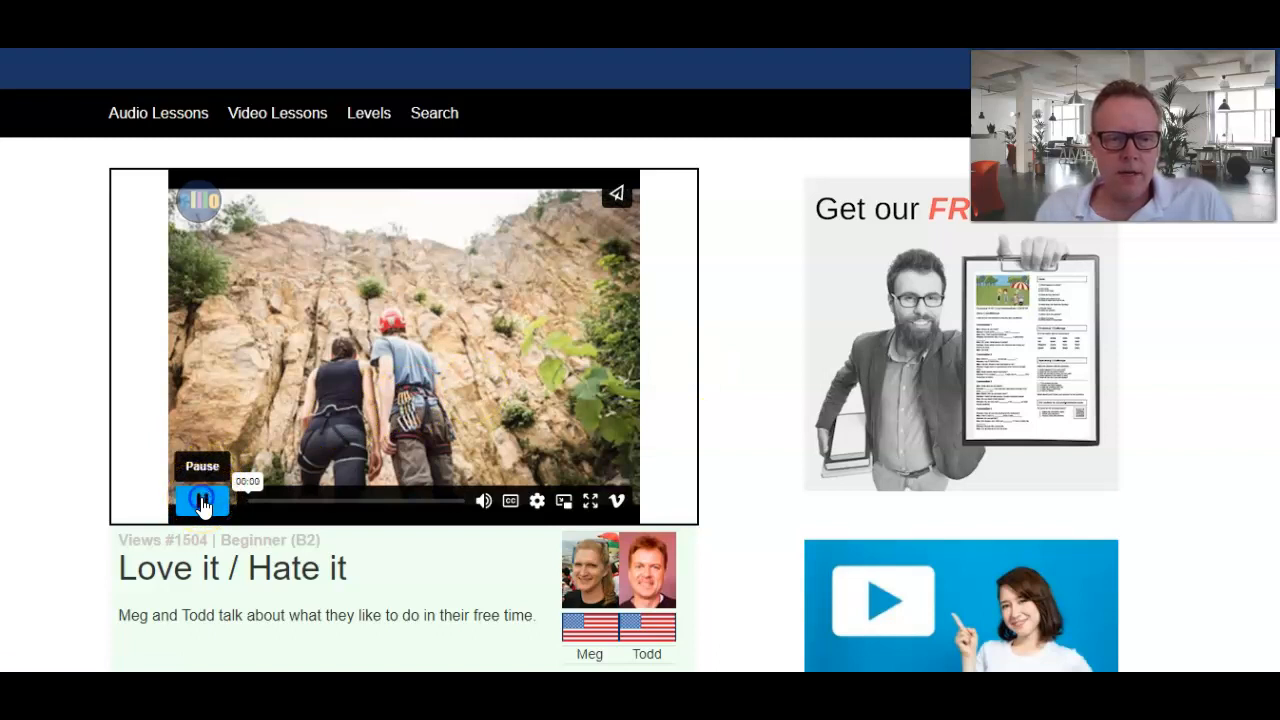
pyautogui.click(201, 500)
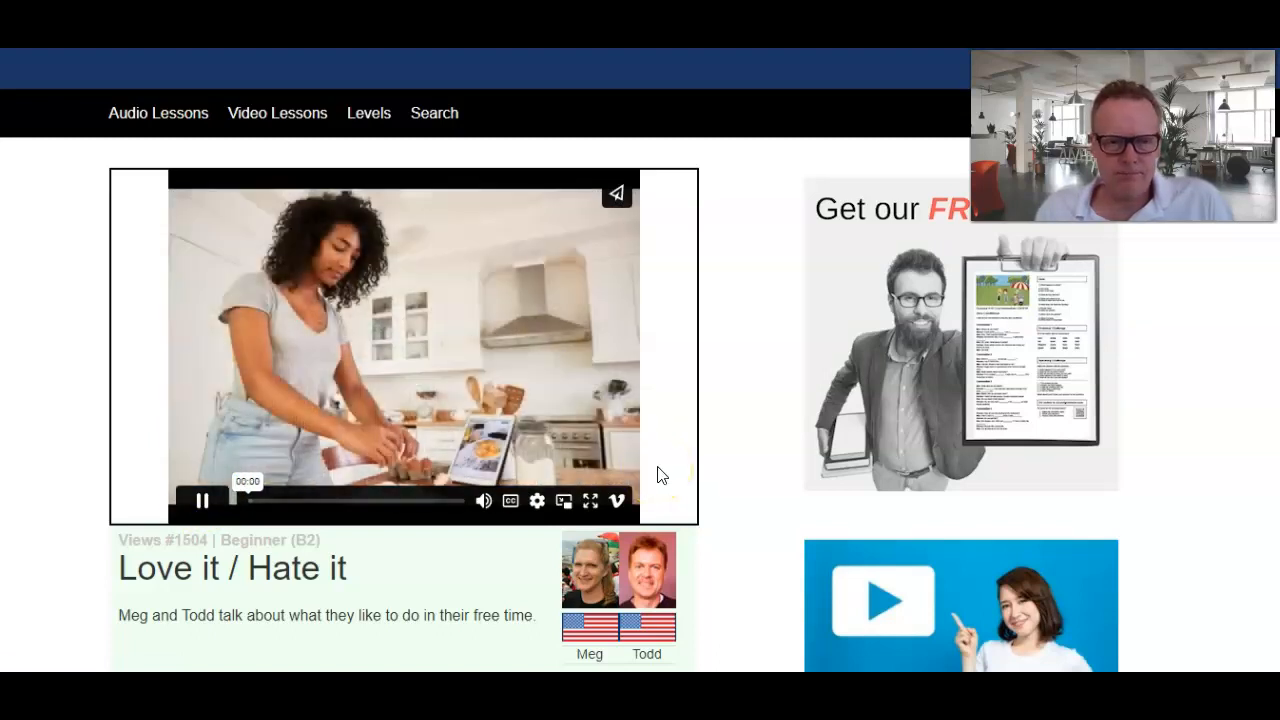
pyautogui.scroll(-3)
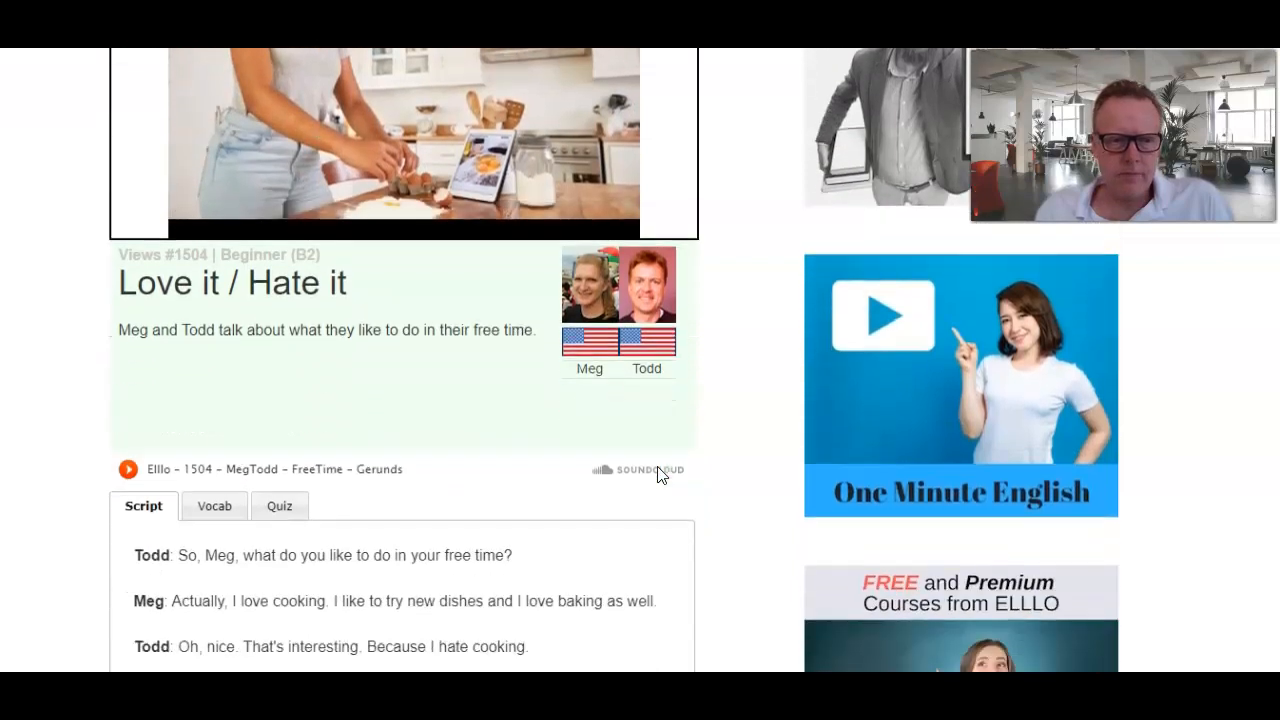
pyautogui.scroll(-3)
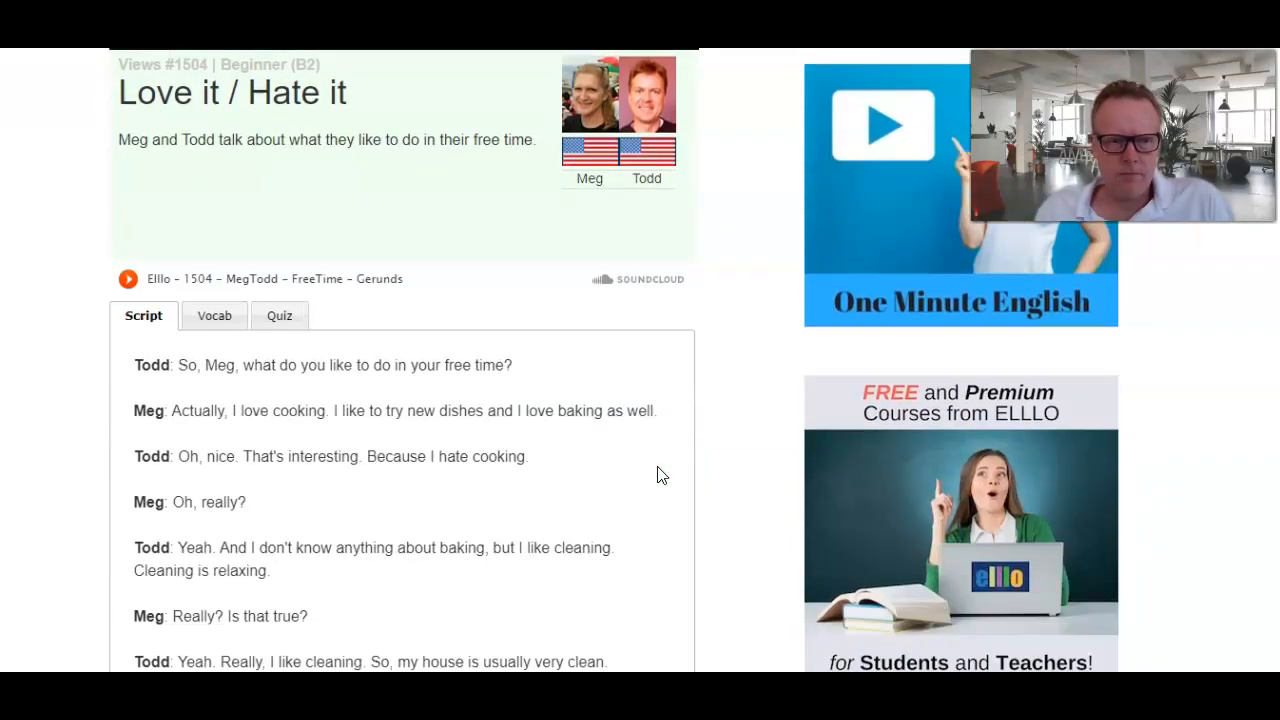
pyautogui.scroll(-3)
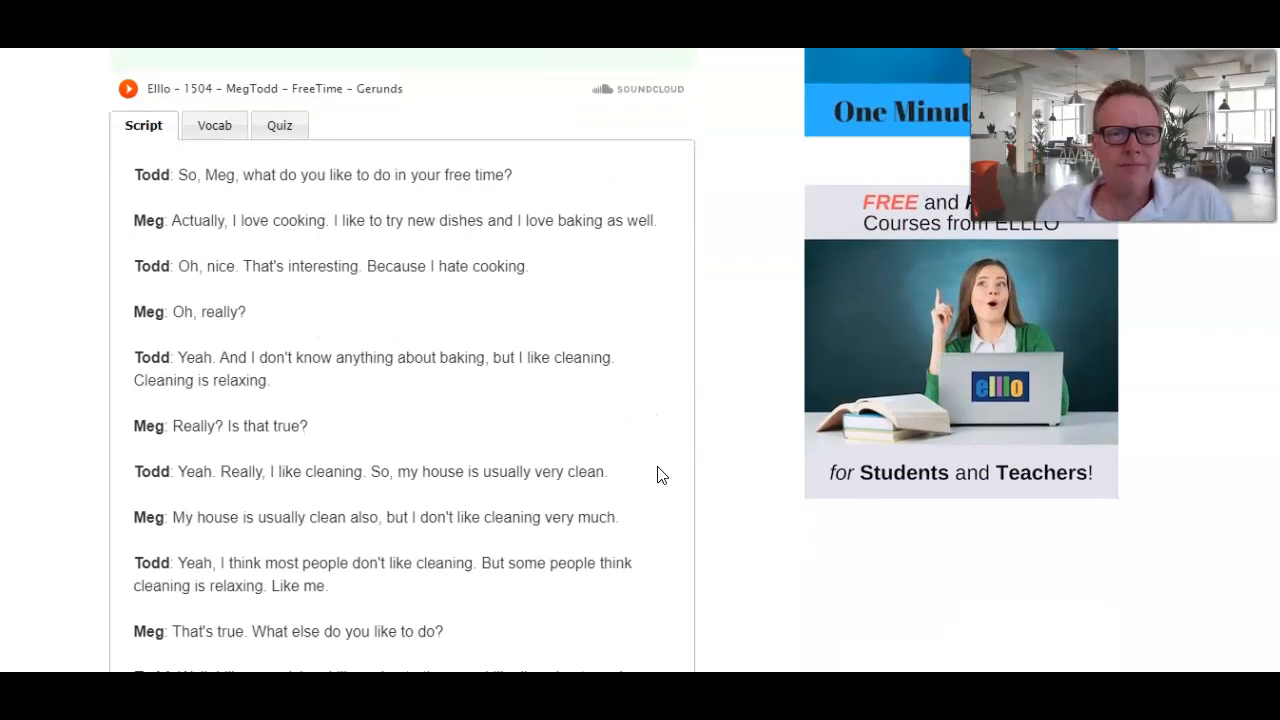
pyautogui.scroll(3)
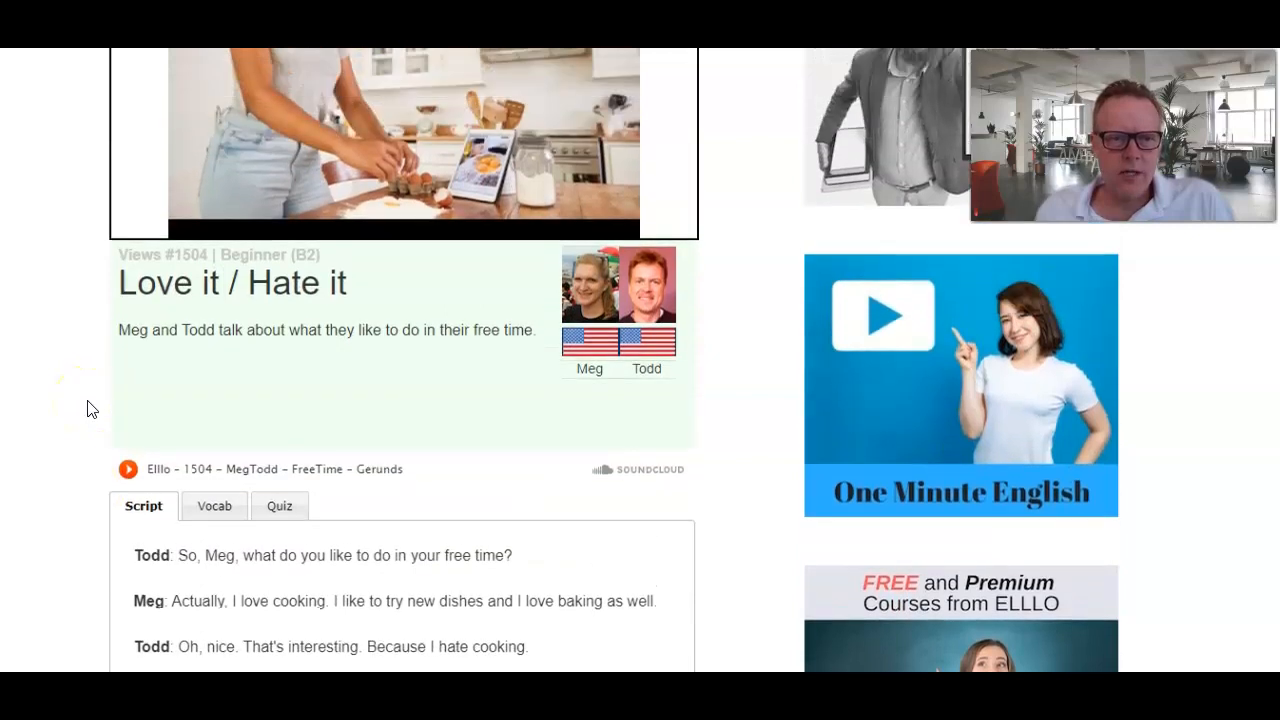
pyautogui.scroll(-3)
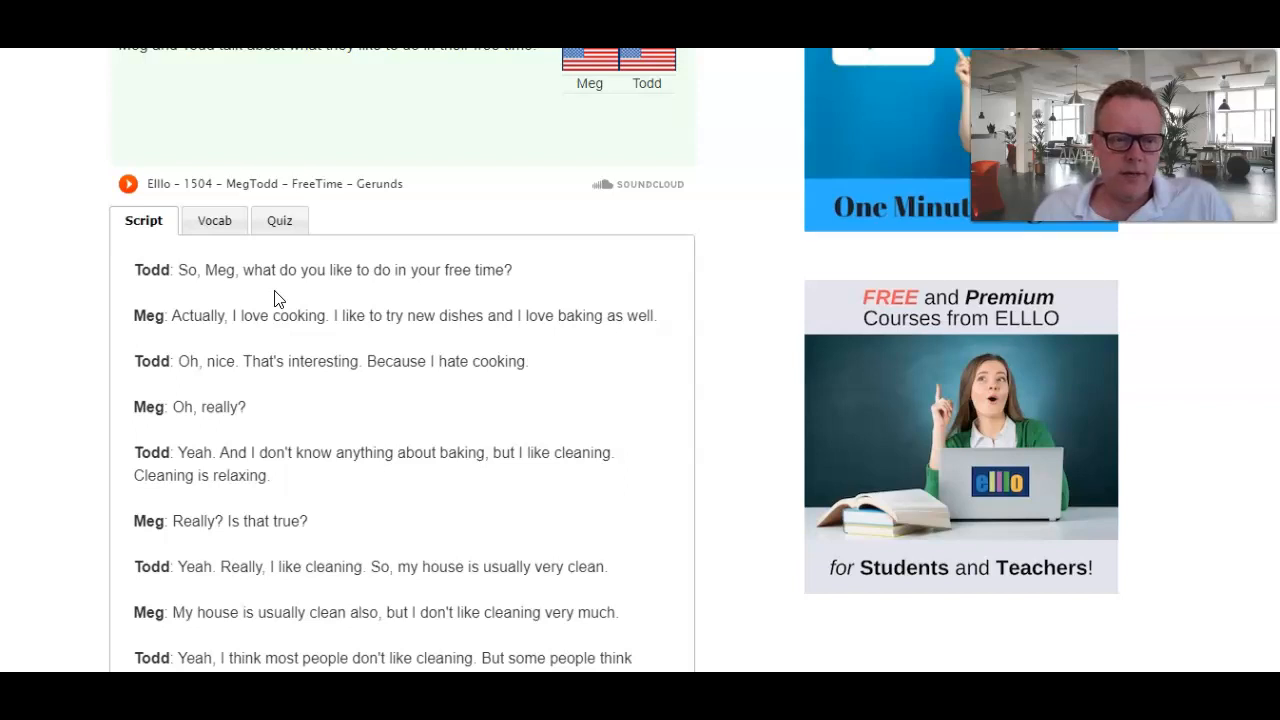
pyautogui.scroll(-3)
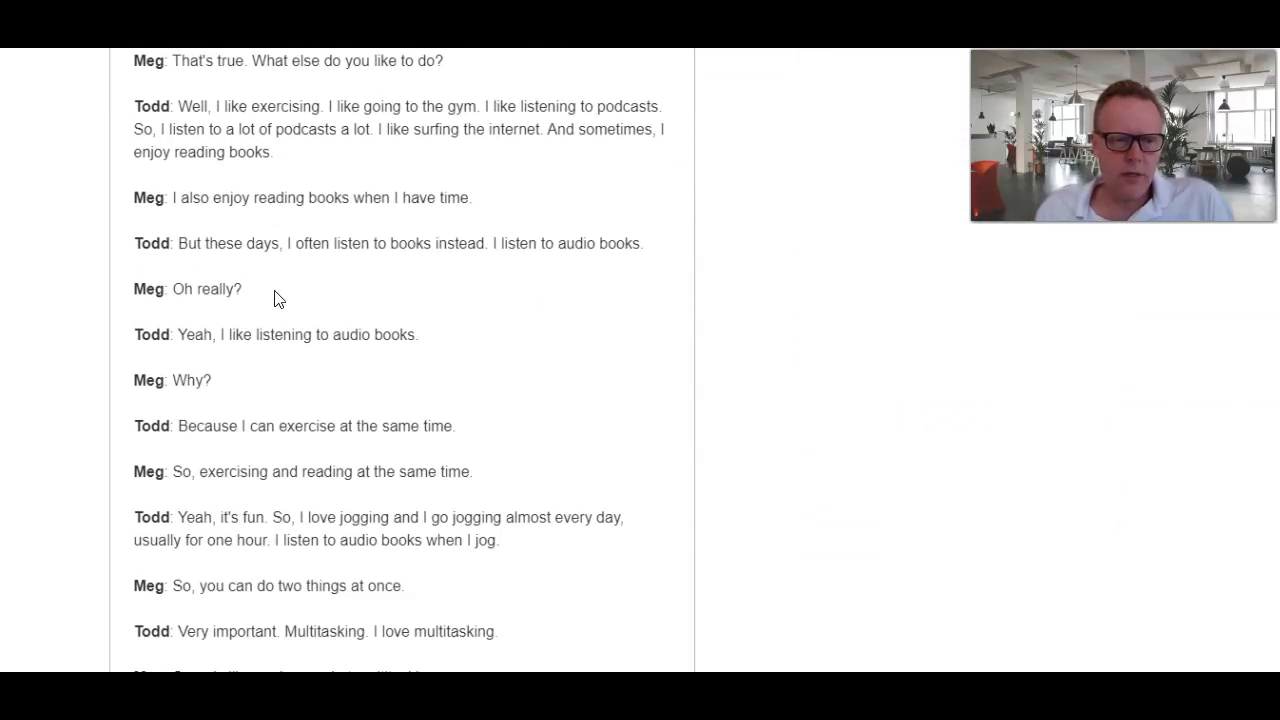
pyautogui.scroll(-3)
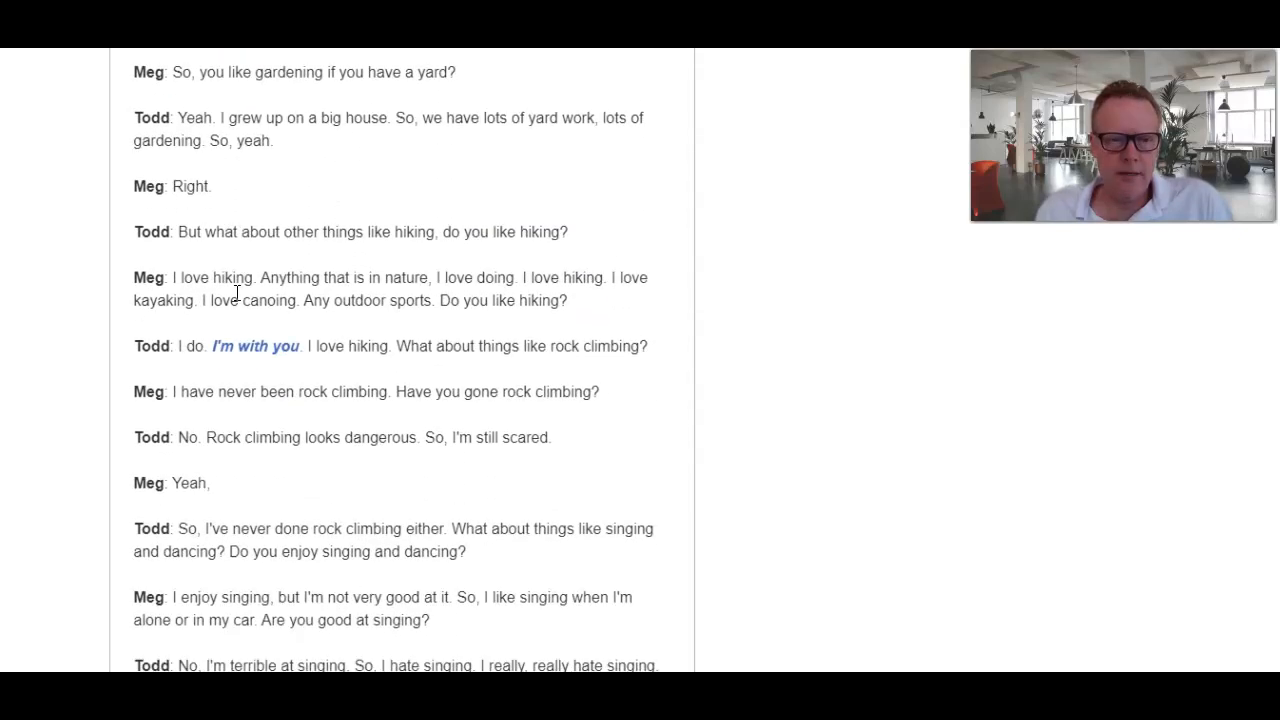
pyautogui.scroll(-3)
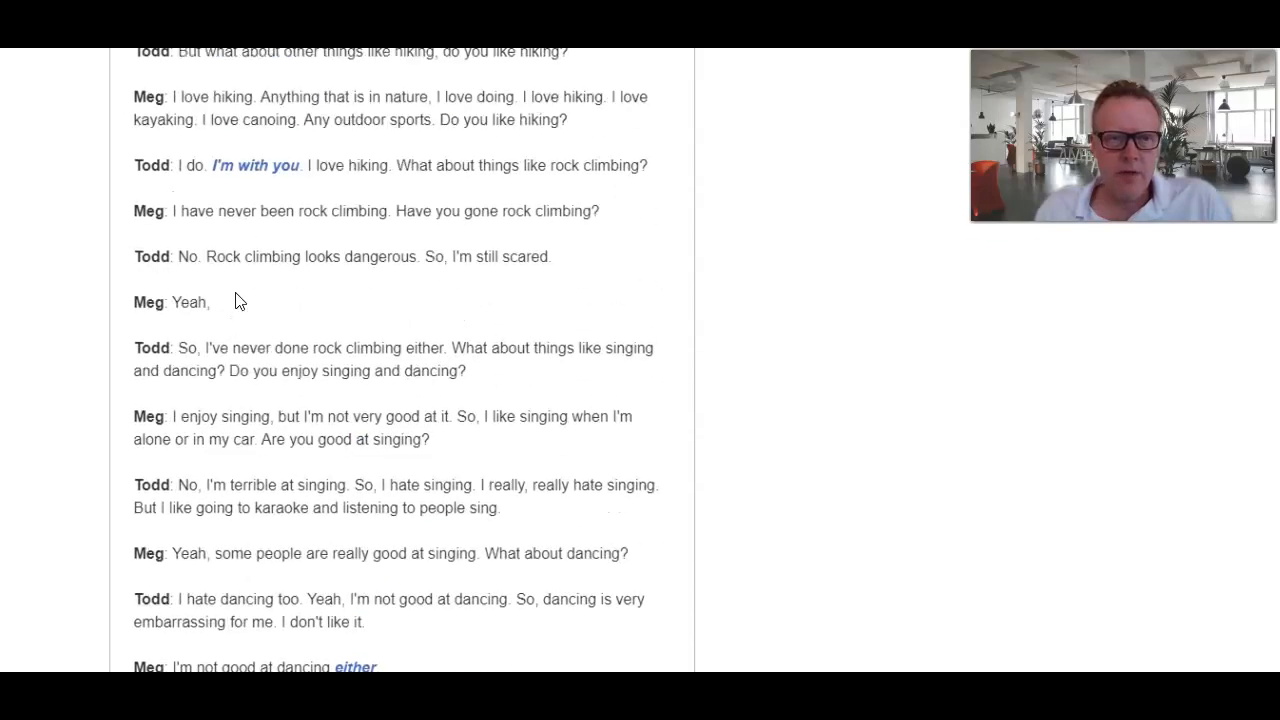
pyautogui.scroll(-3)
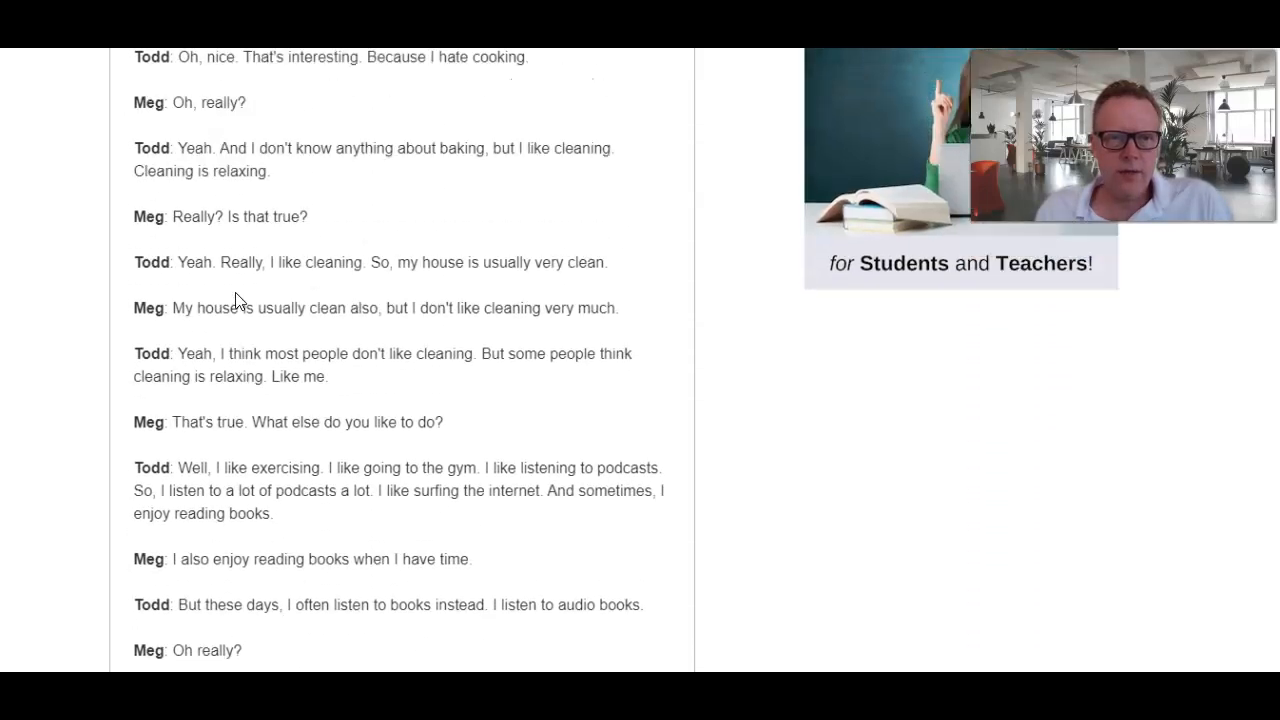
pyautogui.scroll(3)
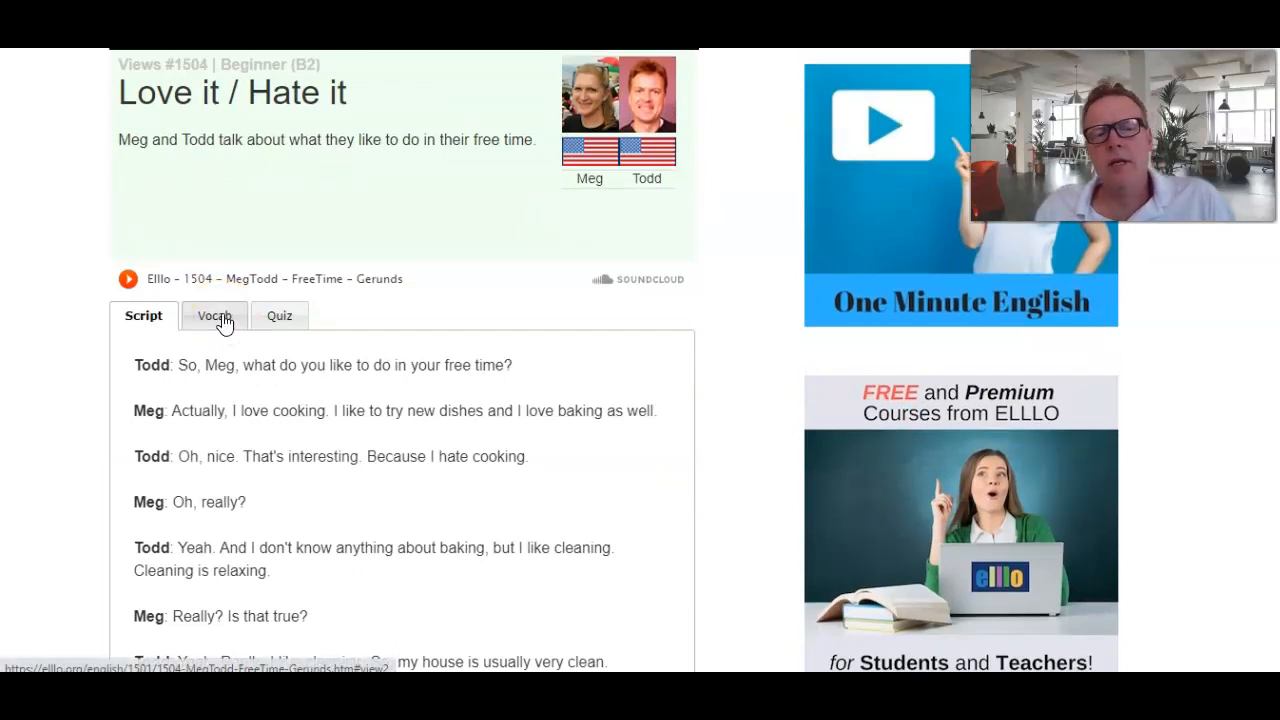
# - Open the Vocab section, play the 'especially' audio clip, and browse the examples
pyautogui.click(212, 315)
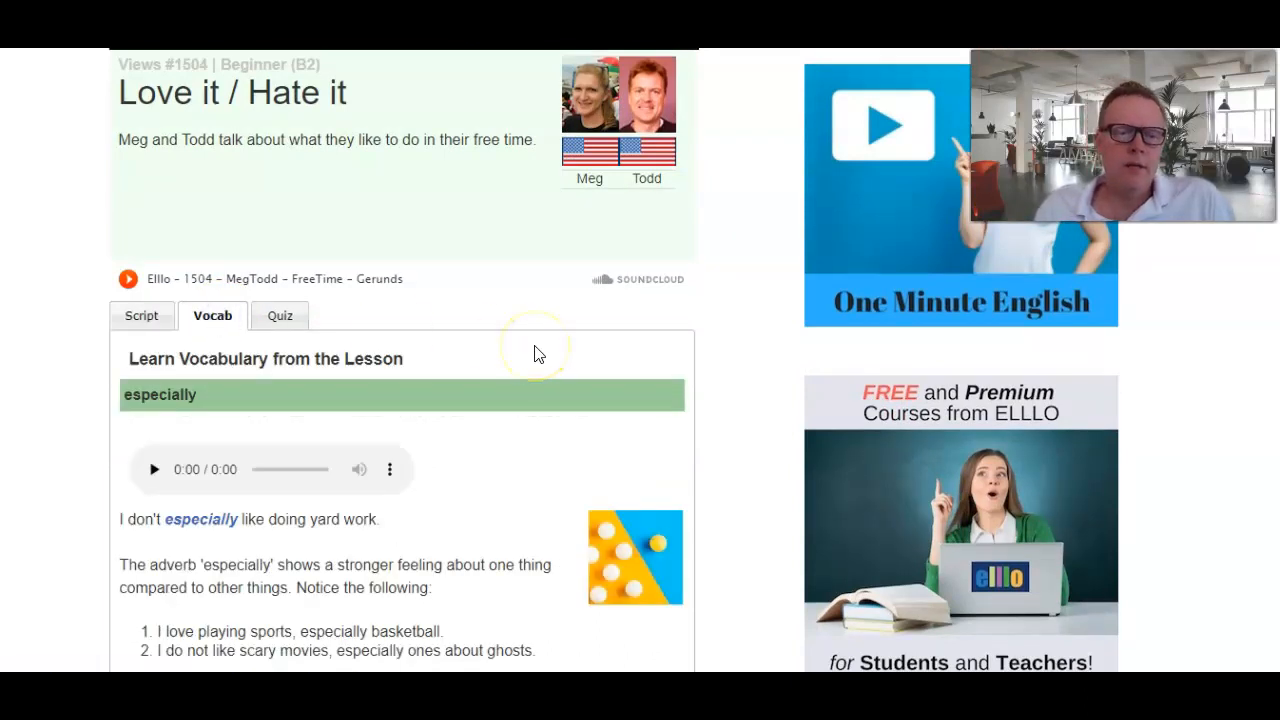
pyautogui.scroll(-3)
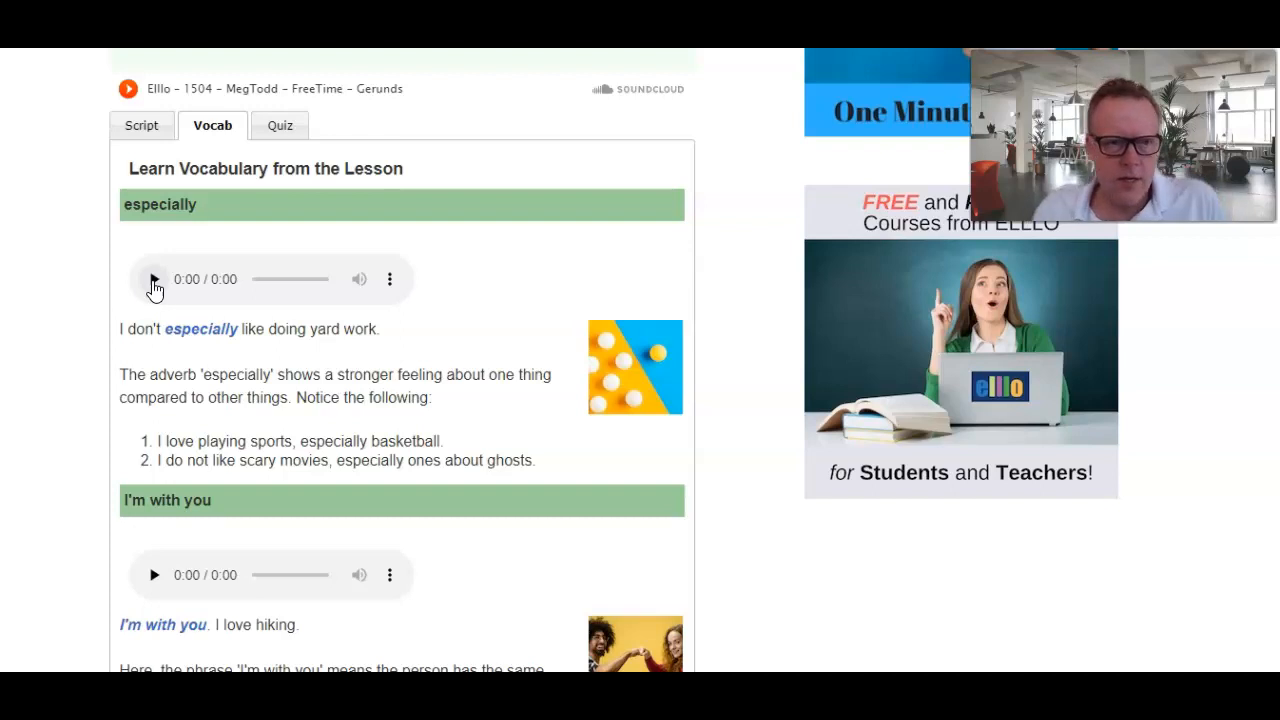
pyautogui.click(154, 279)
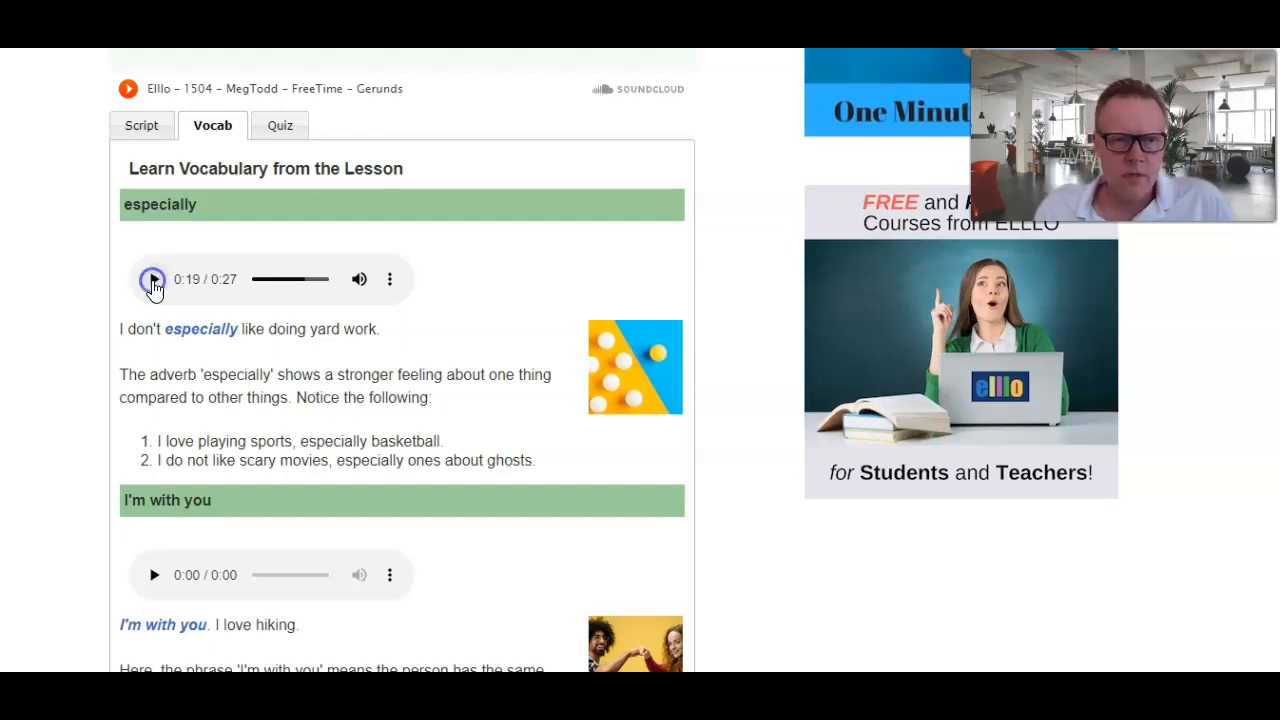
pyautogui.scroll(-3)
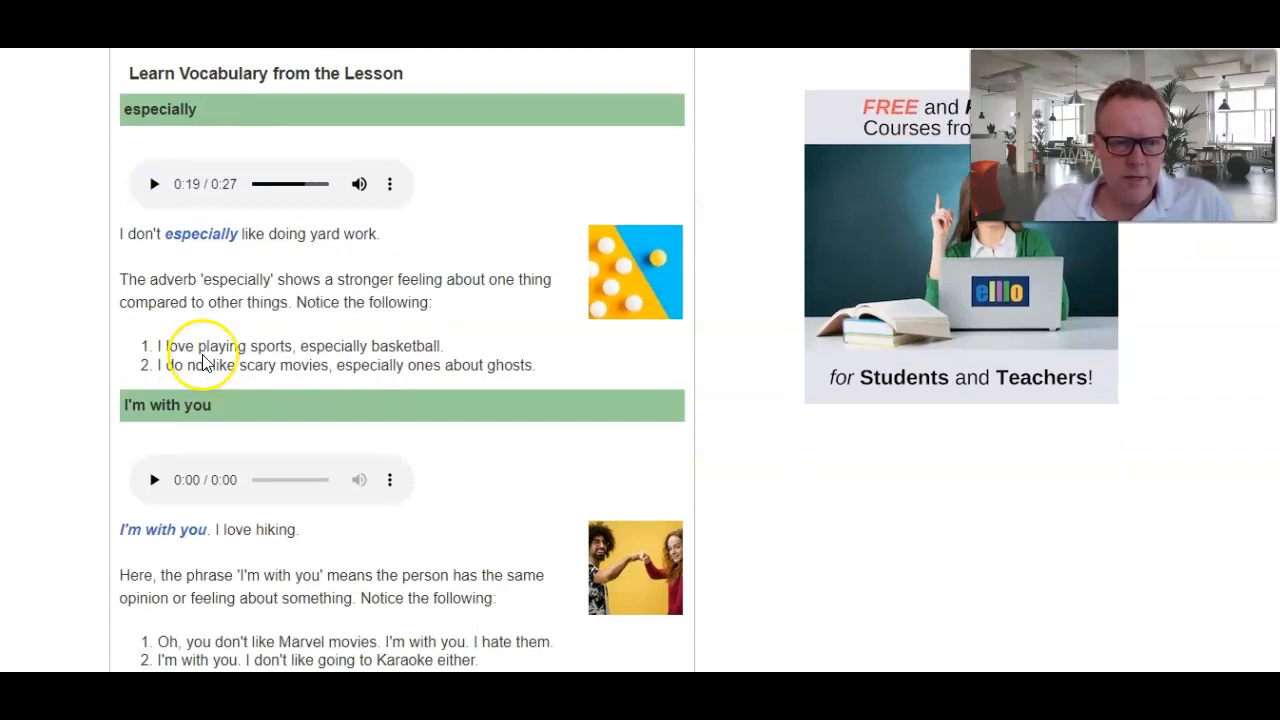
pyautogui.scroll(-3)
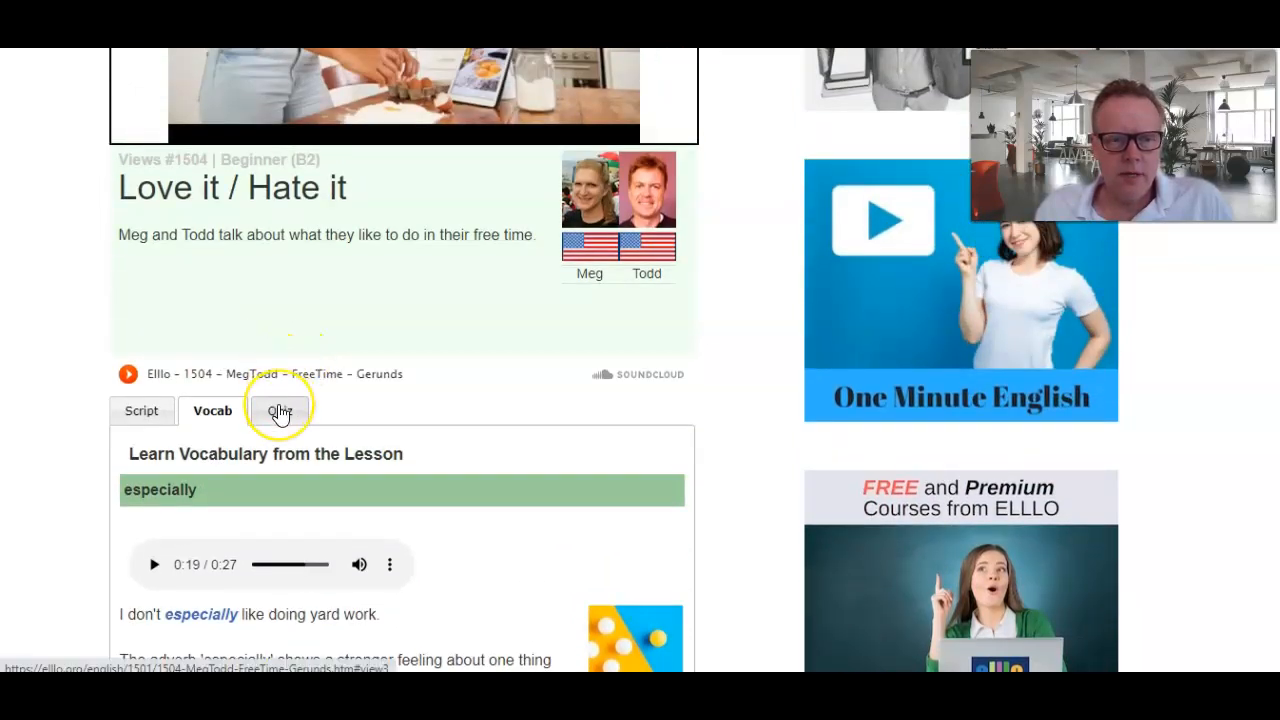
# - Open the Quiz, check answers, dismiss the unanswered-questions alert, and show the correct answers
pyautogui.click(278, 410)
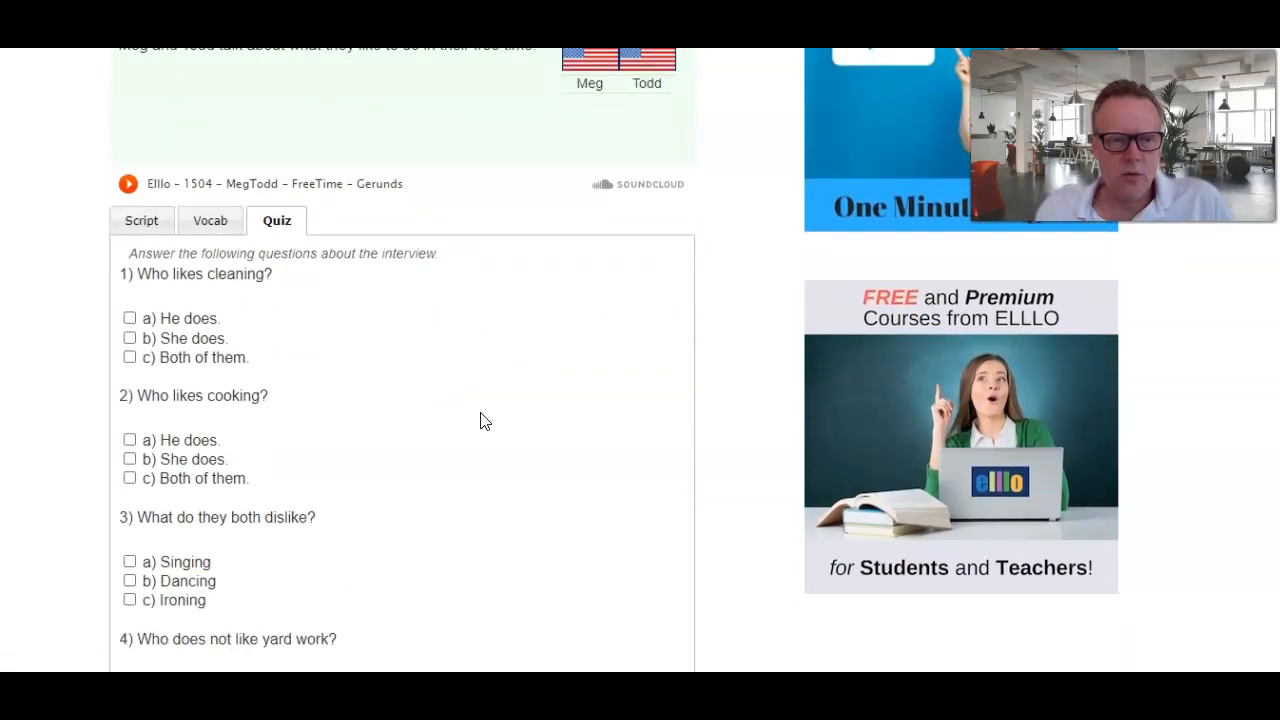
pyautogui.scroll(-3)
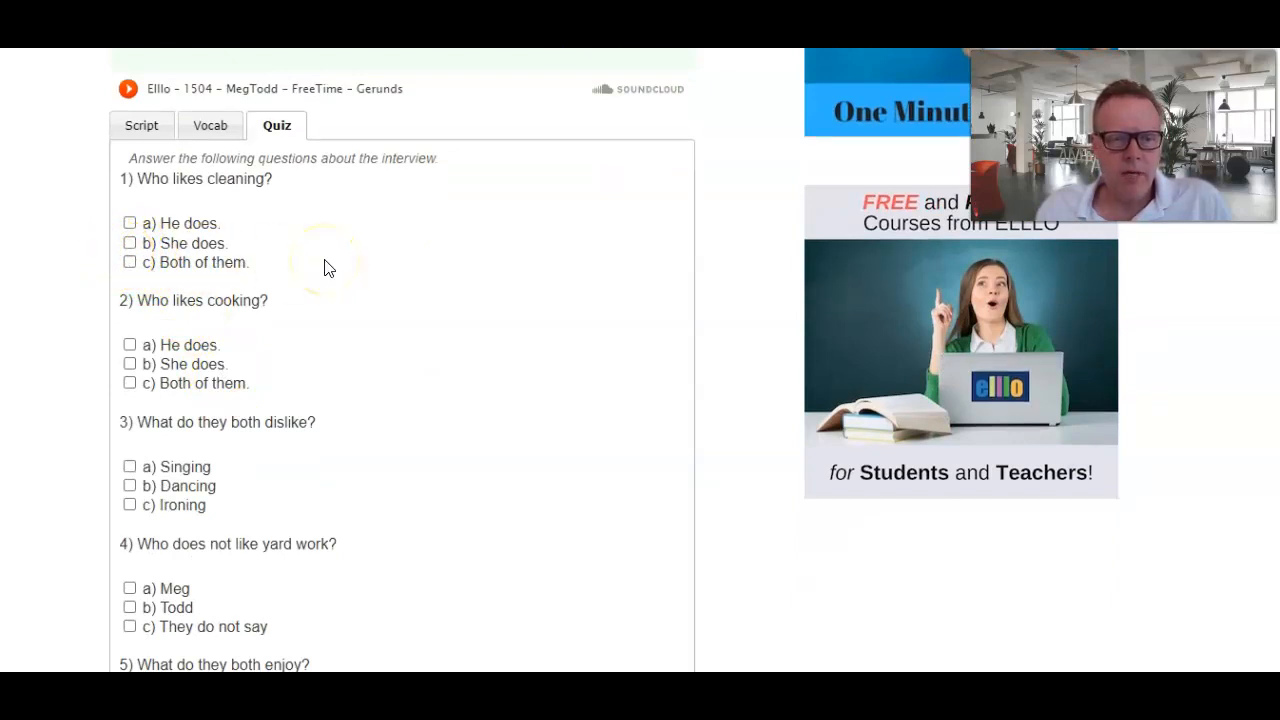
pyautogui.scroll(-3)
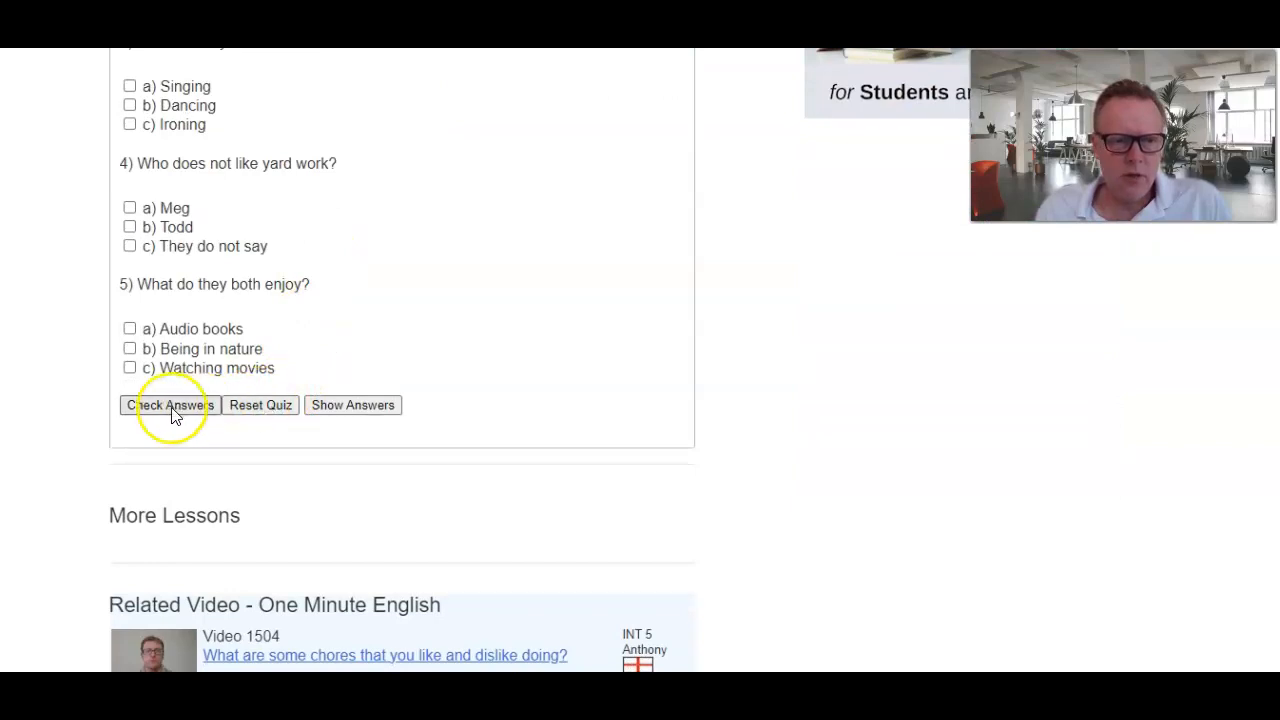
pyautogui.click(170, 405)
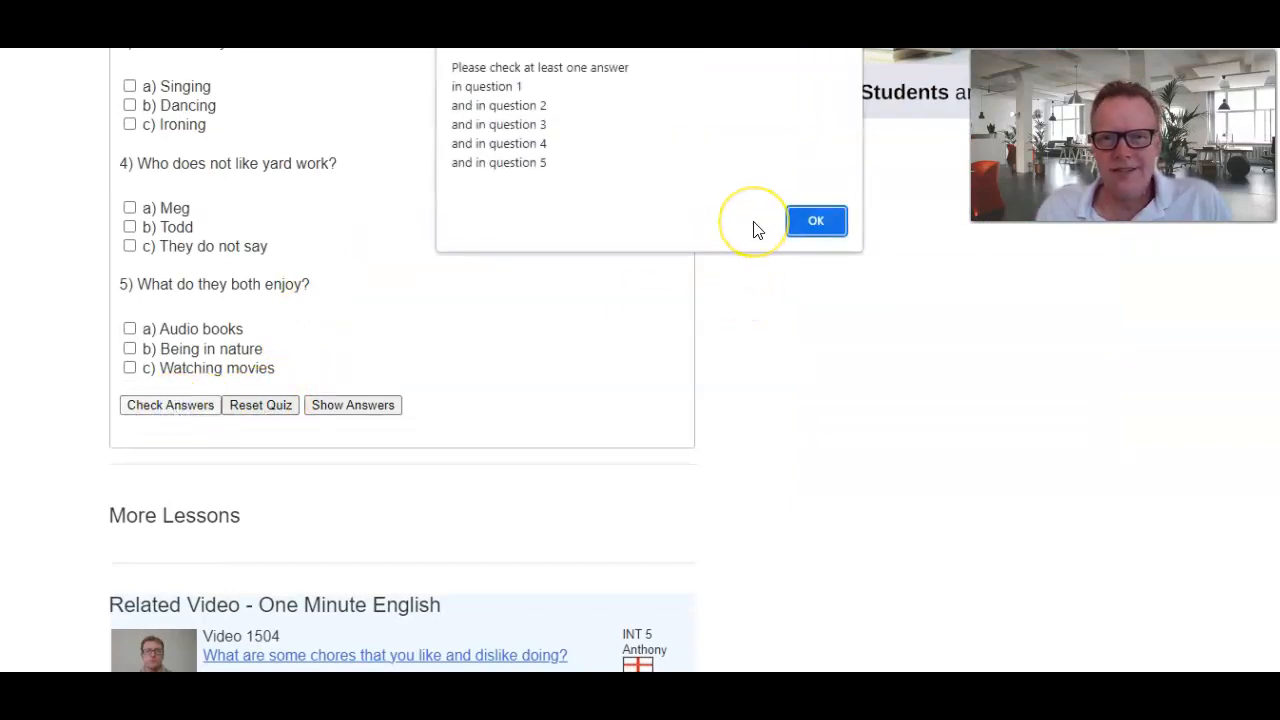
pyautogui.click(816, 220)
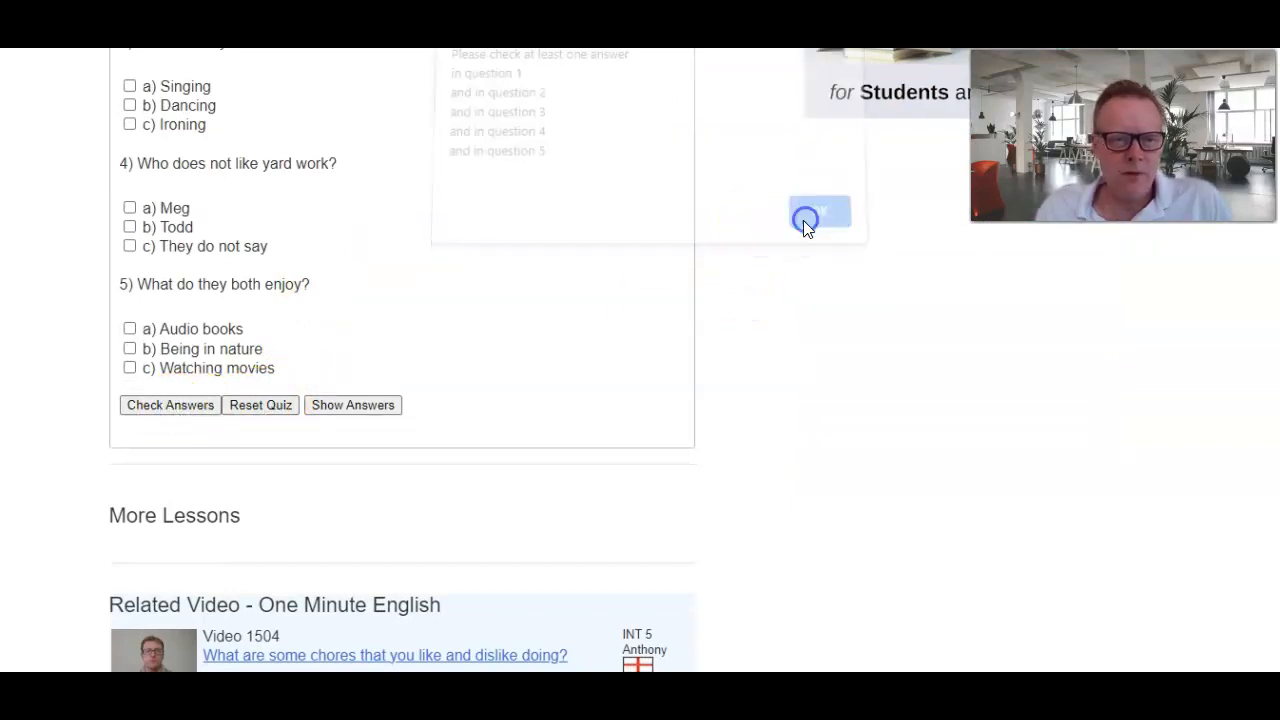
pyautogui.click(820, 212)
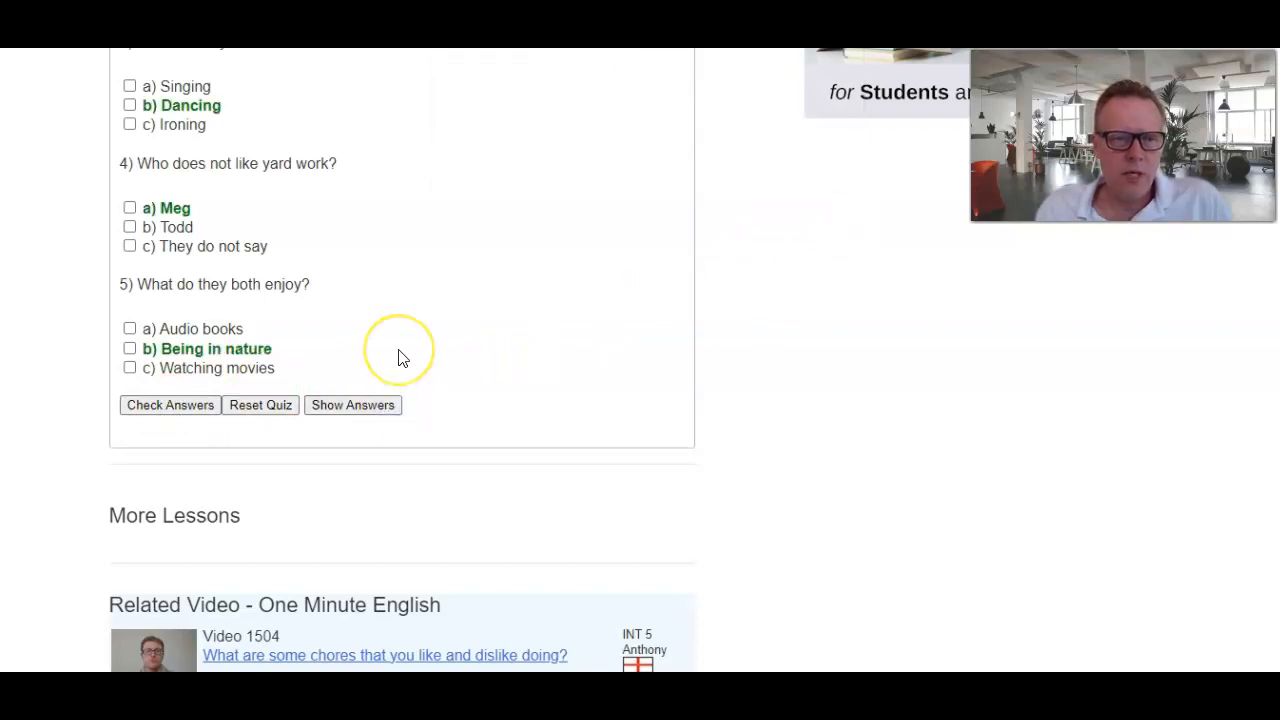
pyautogui.scroll(-3)
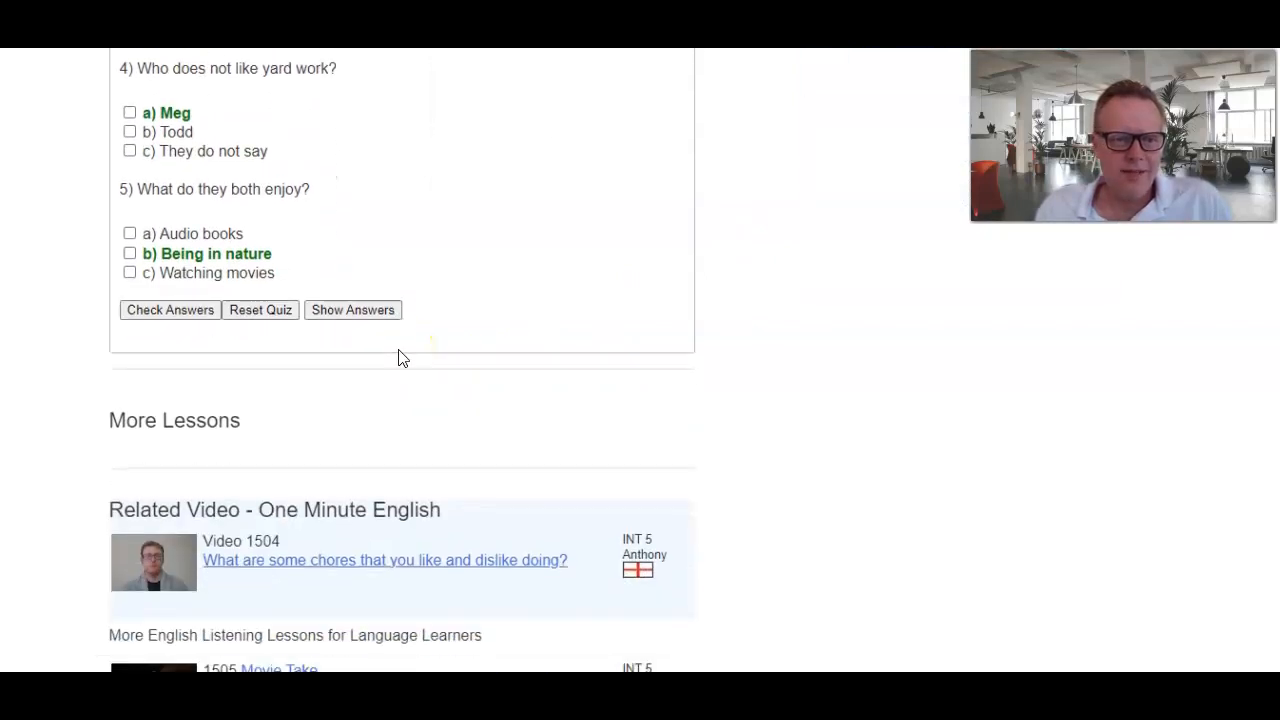
pyautogui.scroll(3)
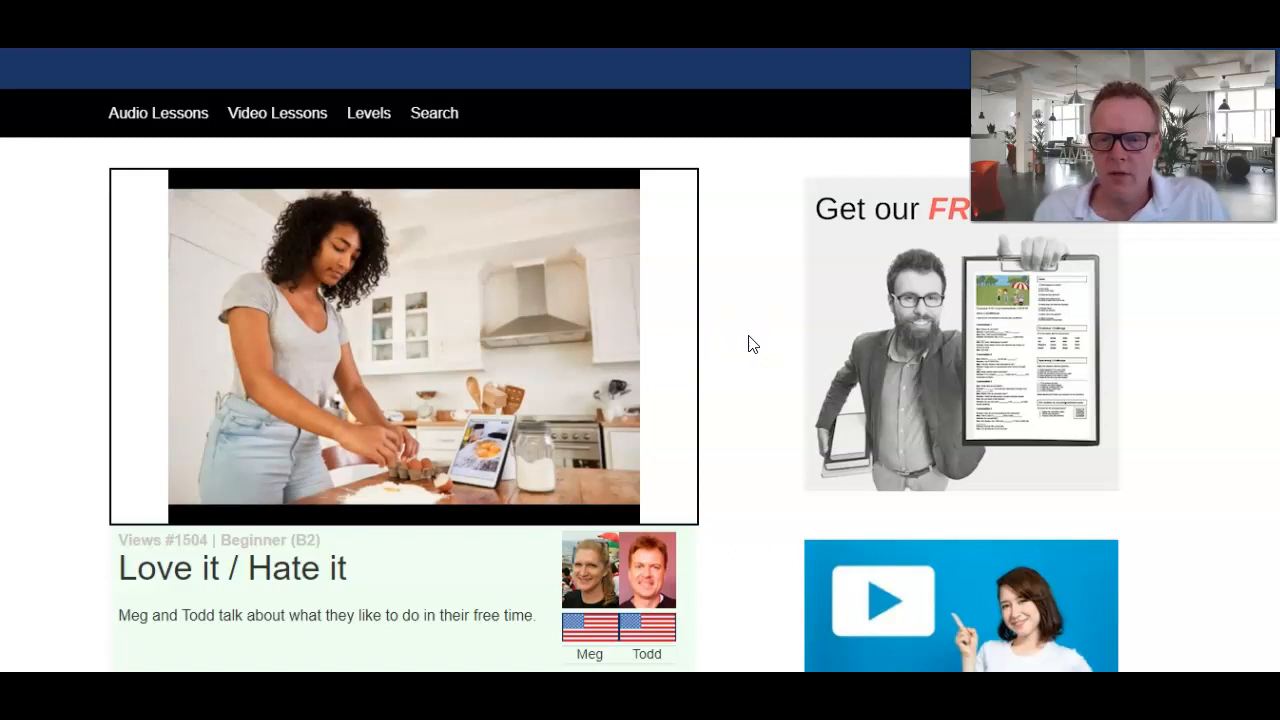
# - Open the Free Books page and scroll to the Level 2 - Grammar Conversations preview
pyautogui.click(730, 278)
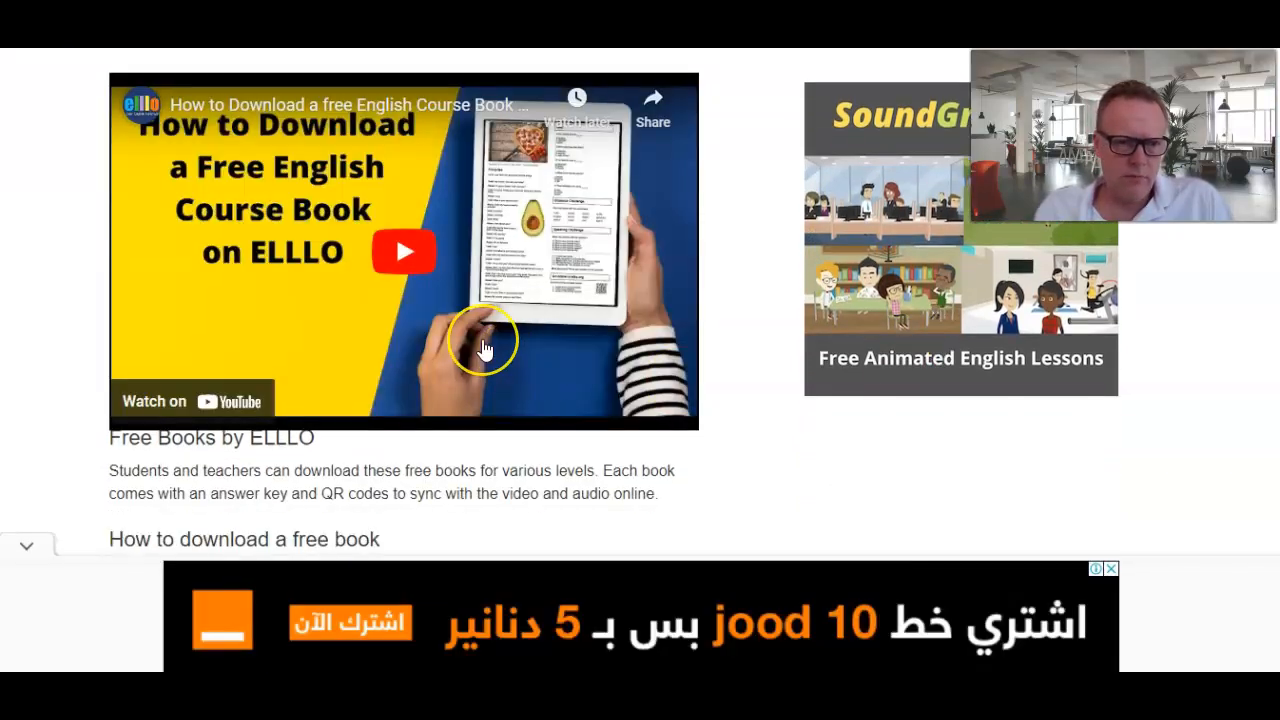
pyautogui.scroll(-3)
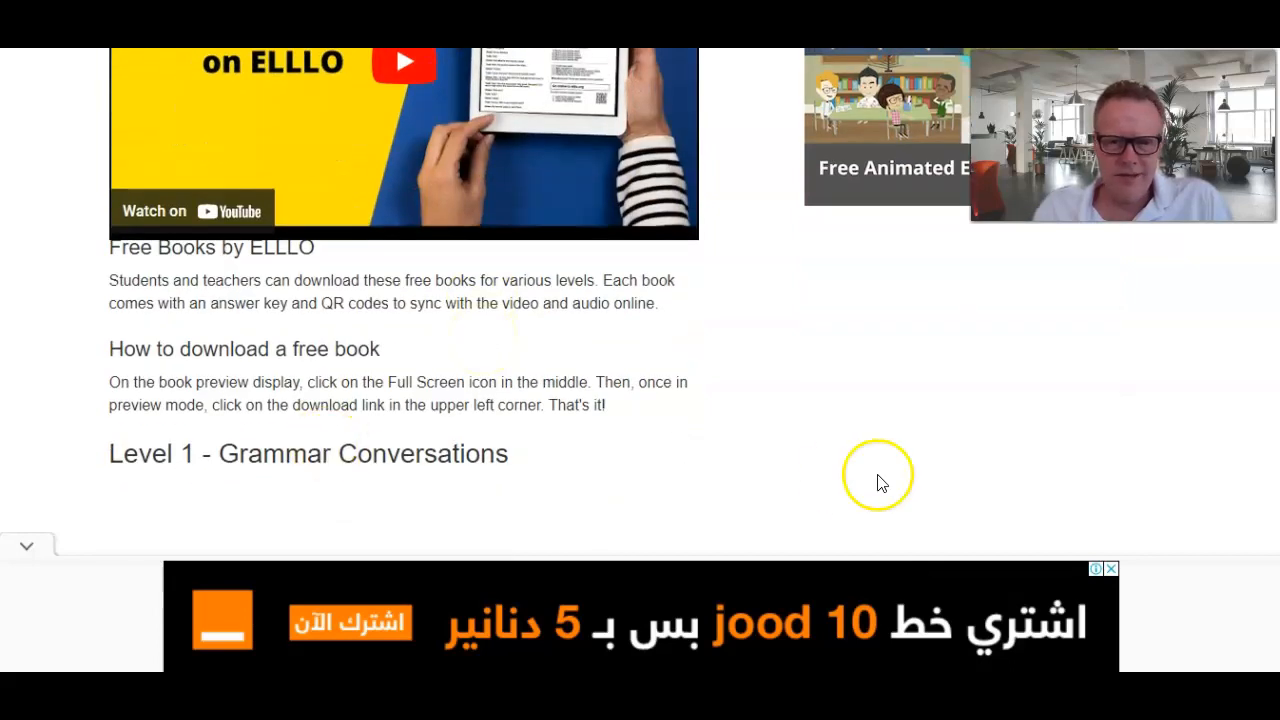
pyautogui.moveTo(445, 433)
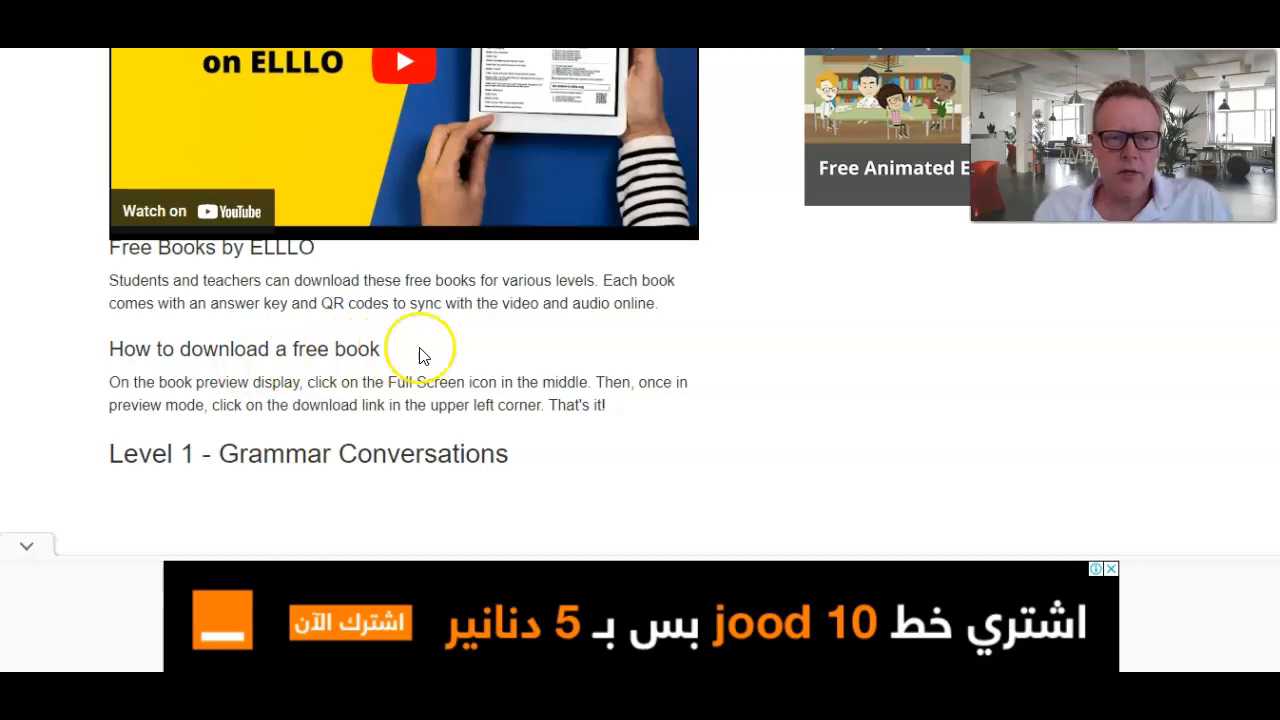
pyautogui.scroll(-3)
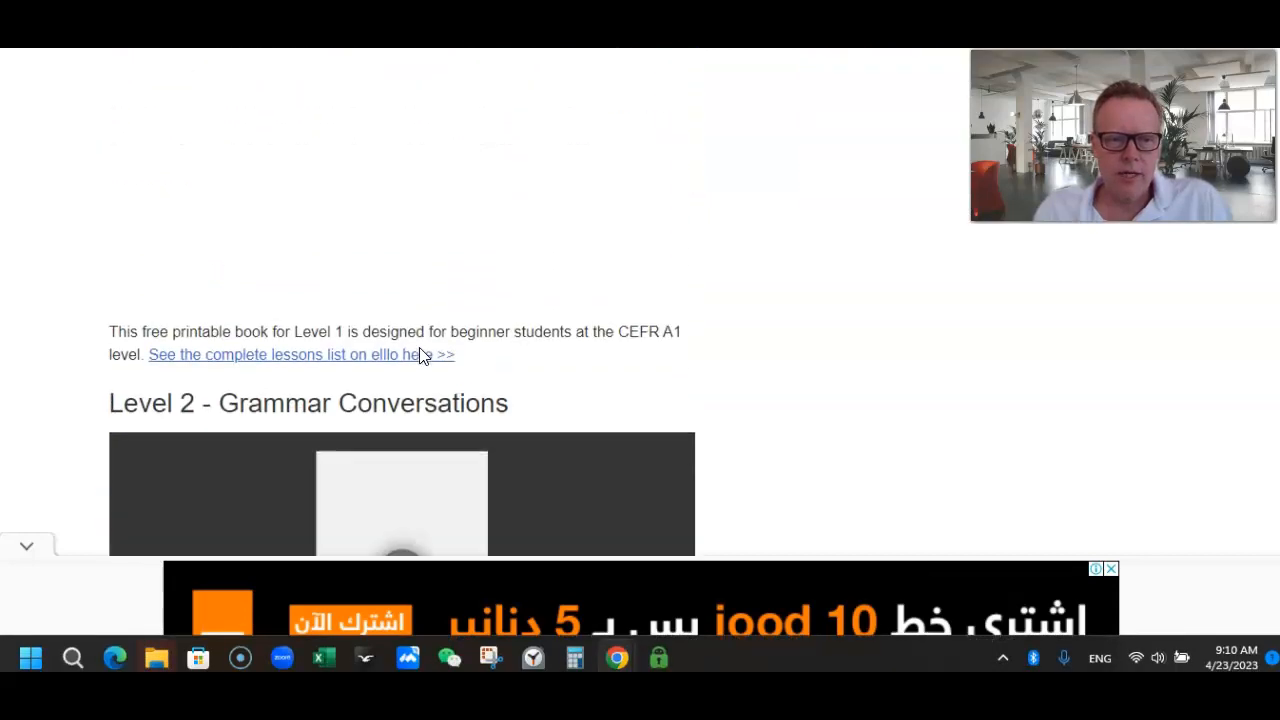
pyautogui.scroll(-3)
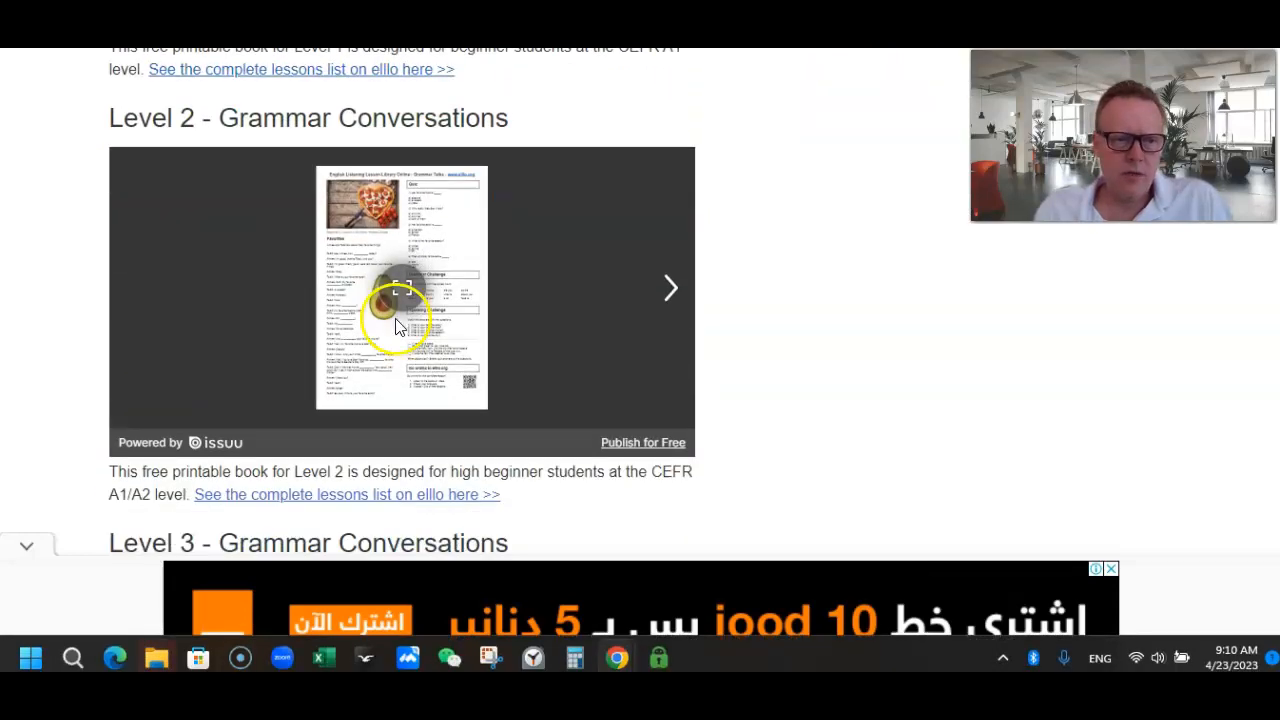
pyautogui.moveTo(401, 295)
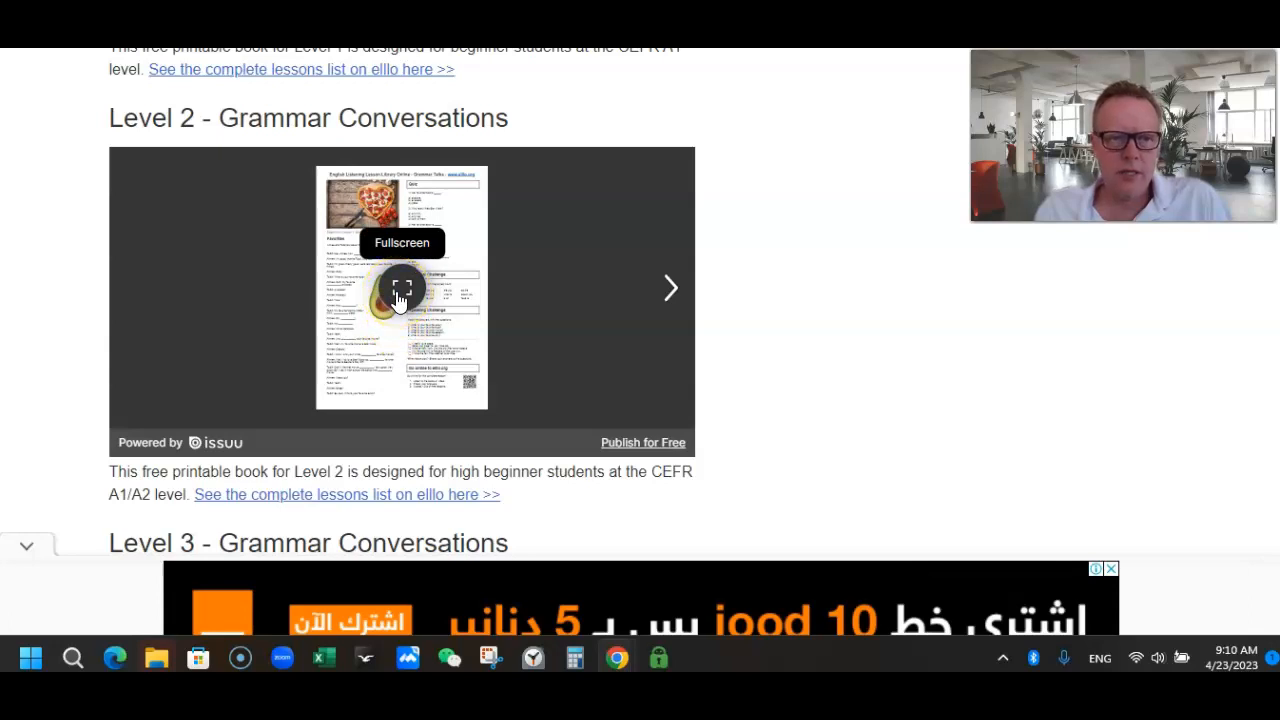
pyautogui.moveTo(546, 253)
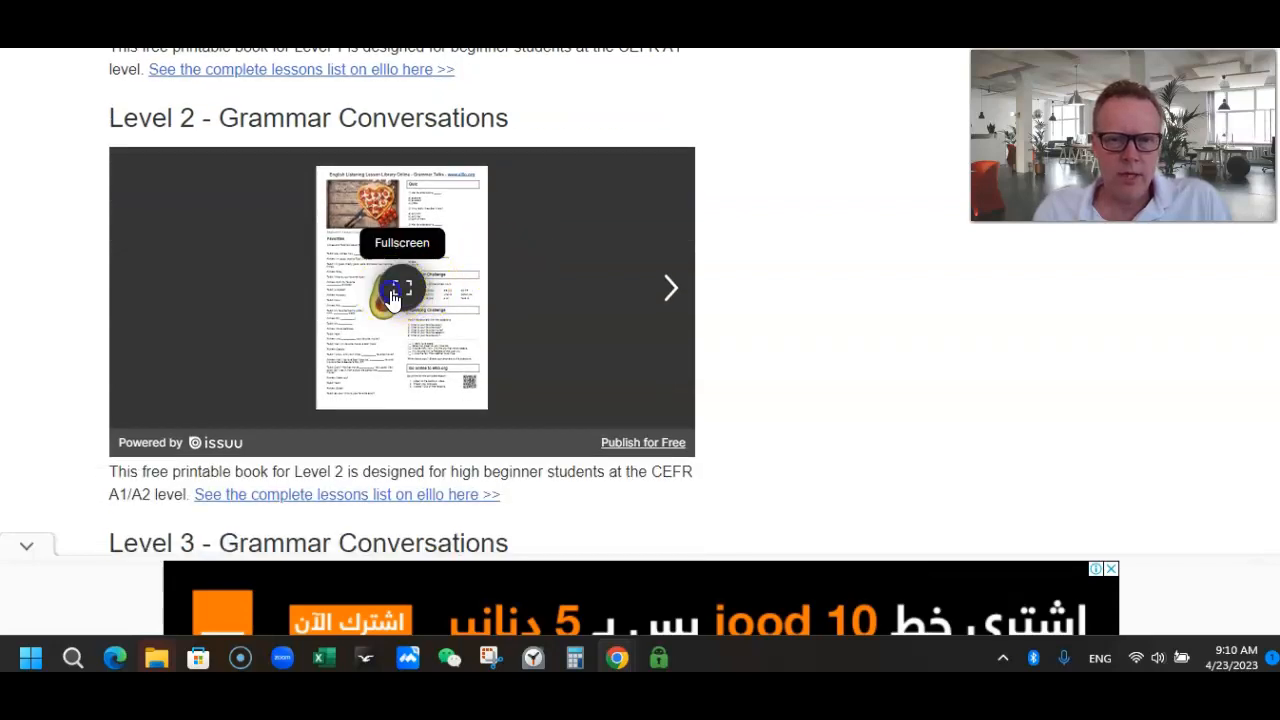
# - View the Level 2 Grammar Conversations book full screen at page 1 of 44
pyautogui.click(401, 289)
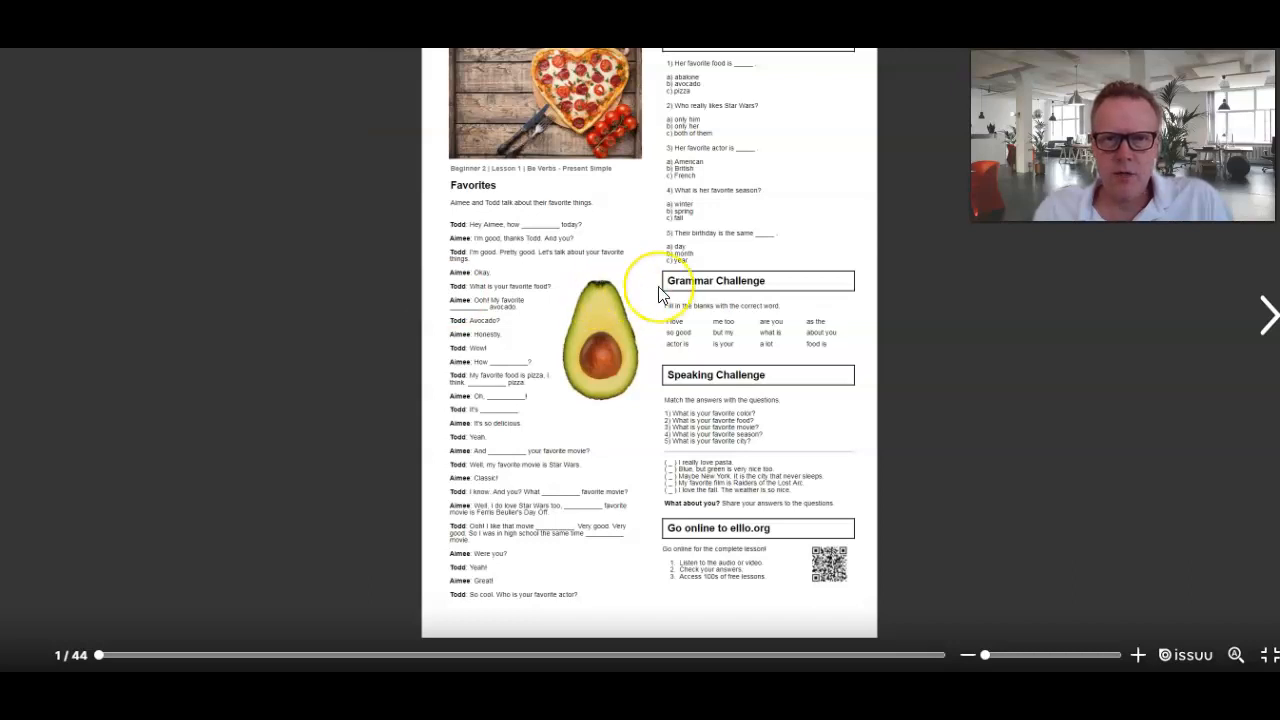
pyautogui.moveTo(567, 280)
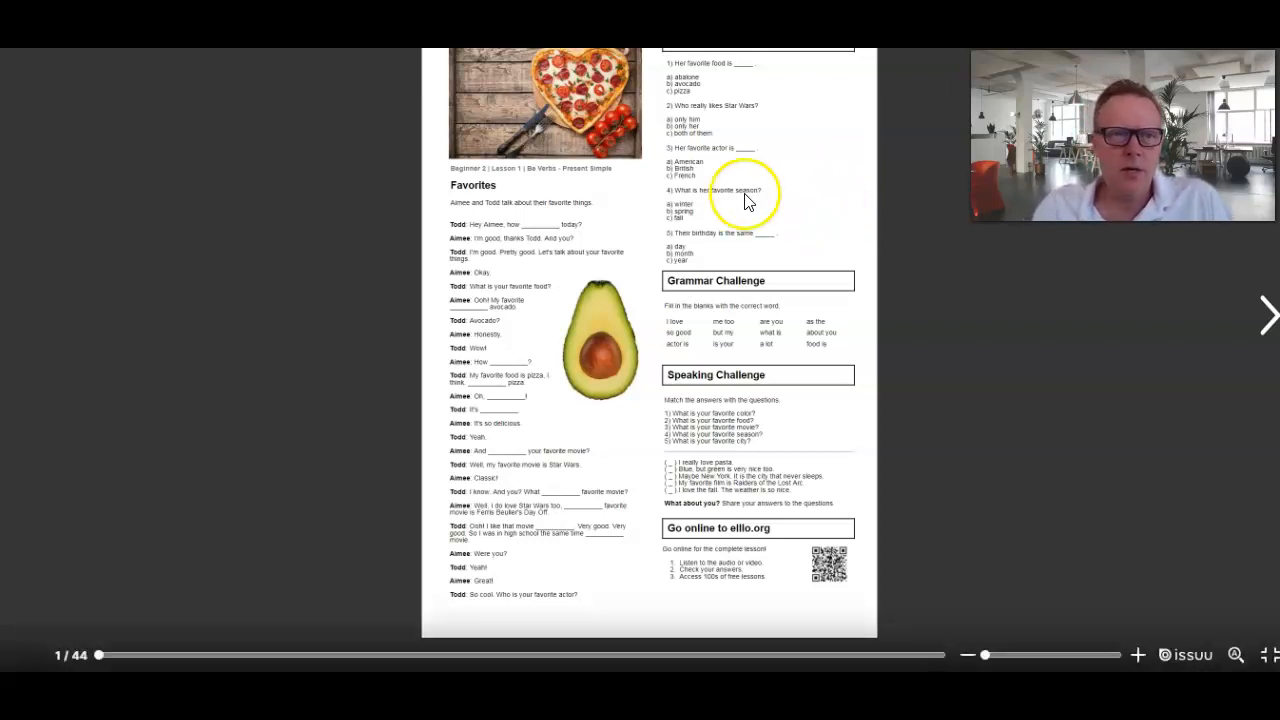
pyautogui.moveTo(78, 105)
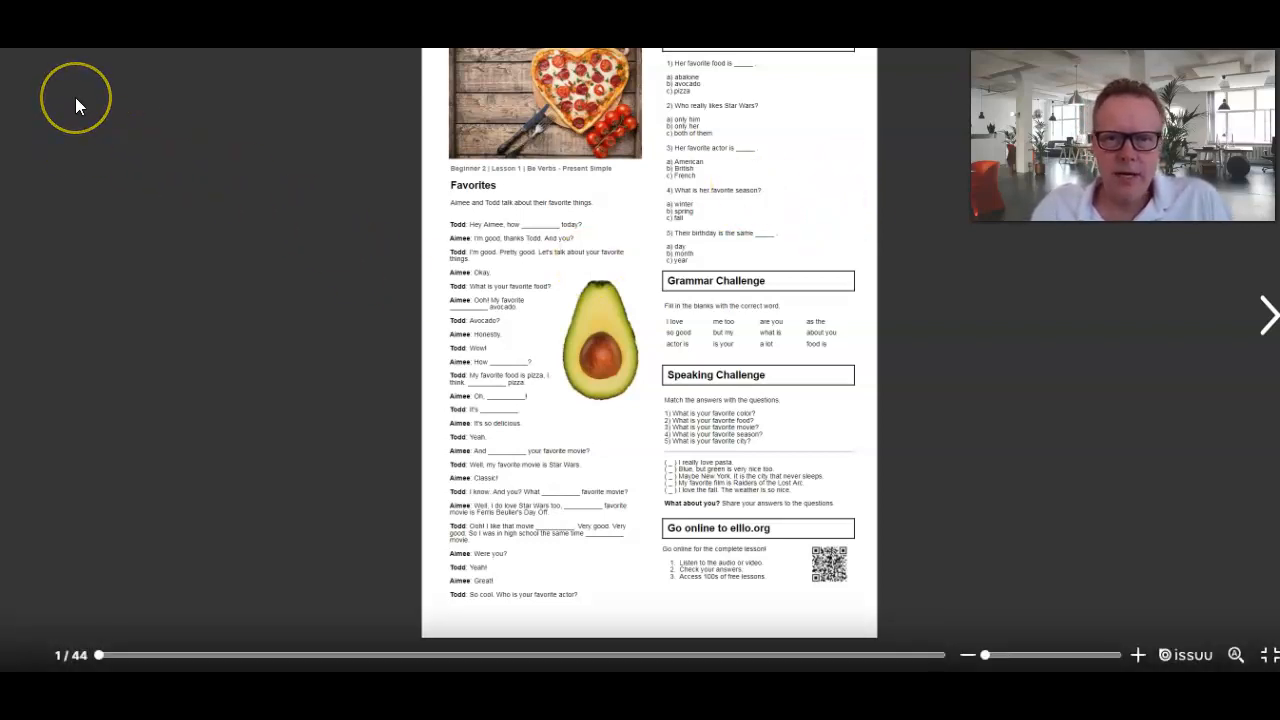